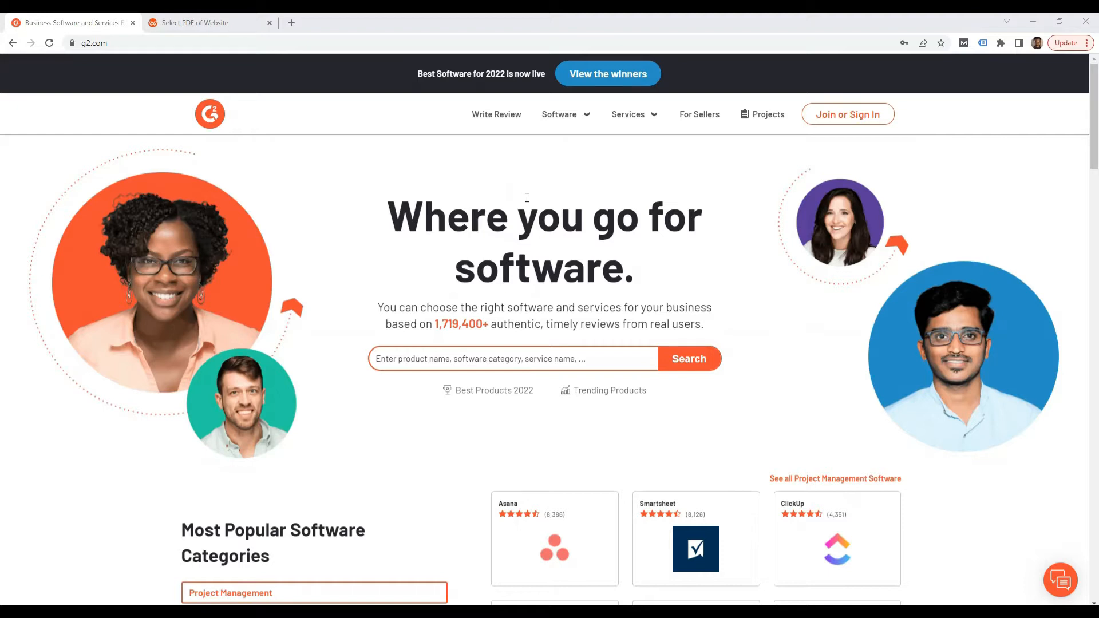
pyautogui.moveTo(344, 202)
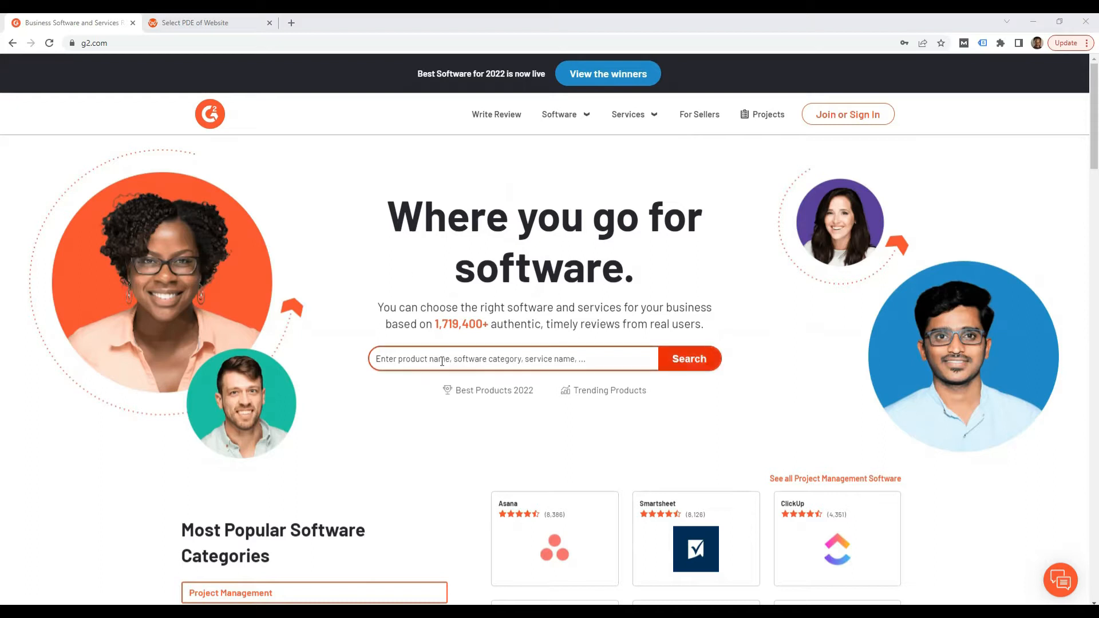
# Step: Search G2 for 'zapier' and choose Zapier to reach its product page
pyautogui.click(512, 358)
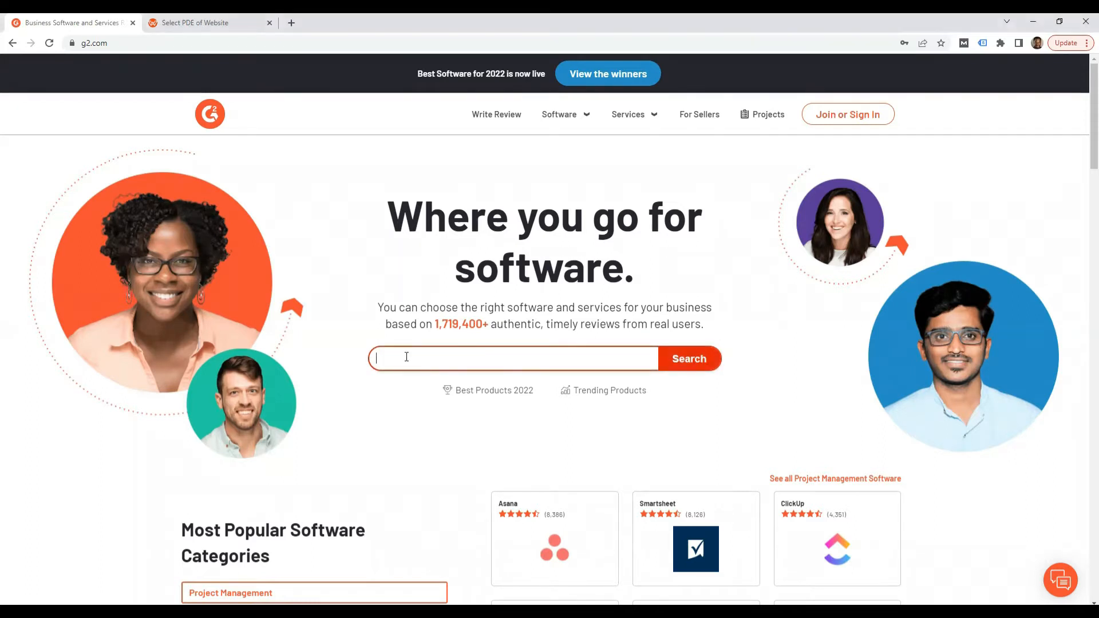
pyautogui.write('zapier')
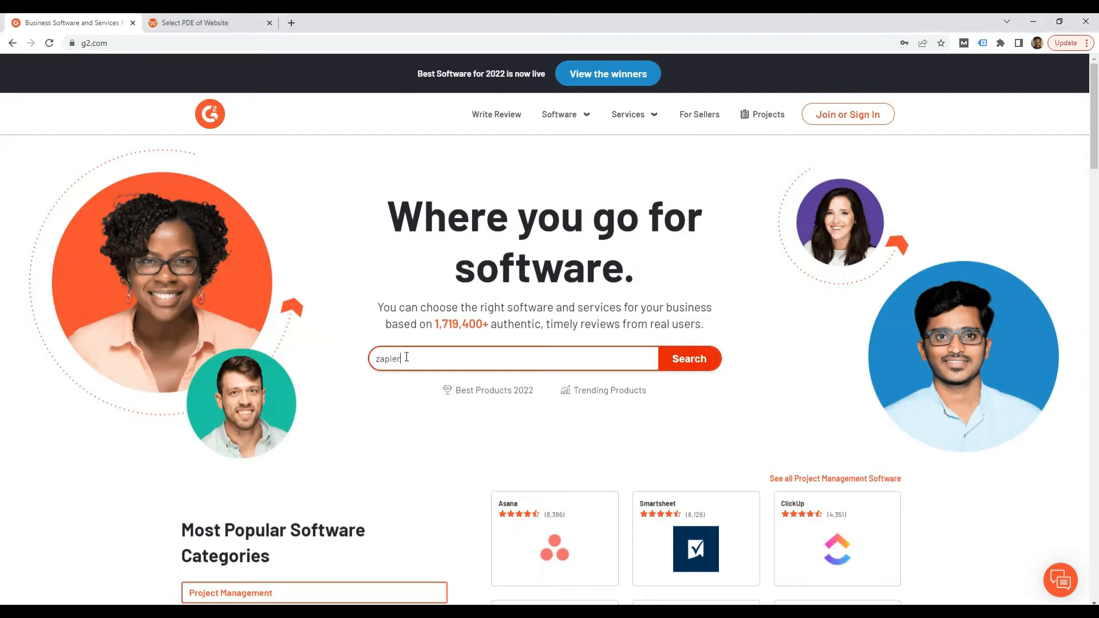
pyautogui.click(688, 358)
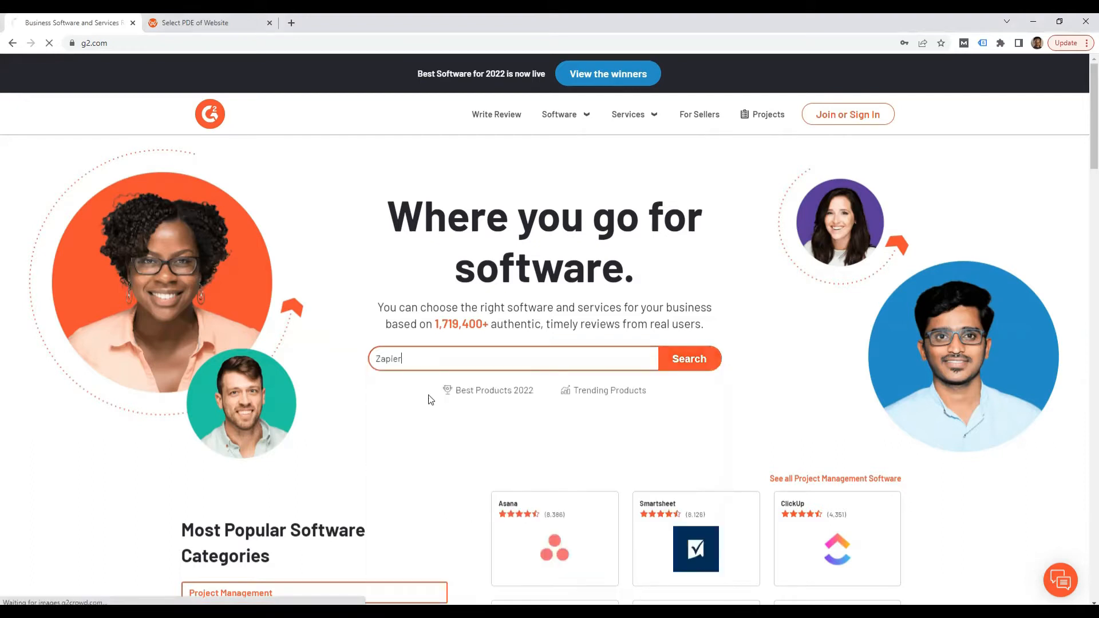
pyautogui.click(688, 358)
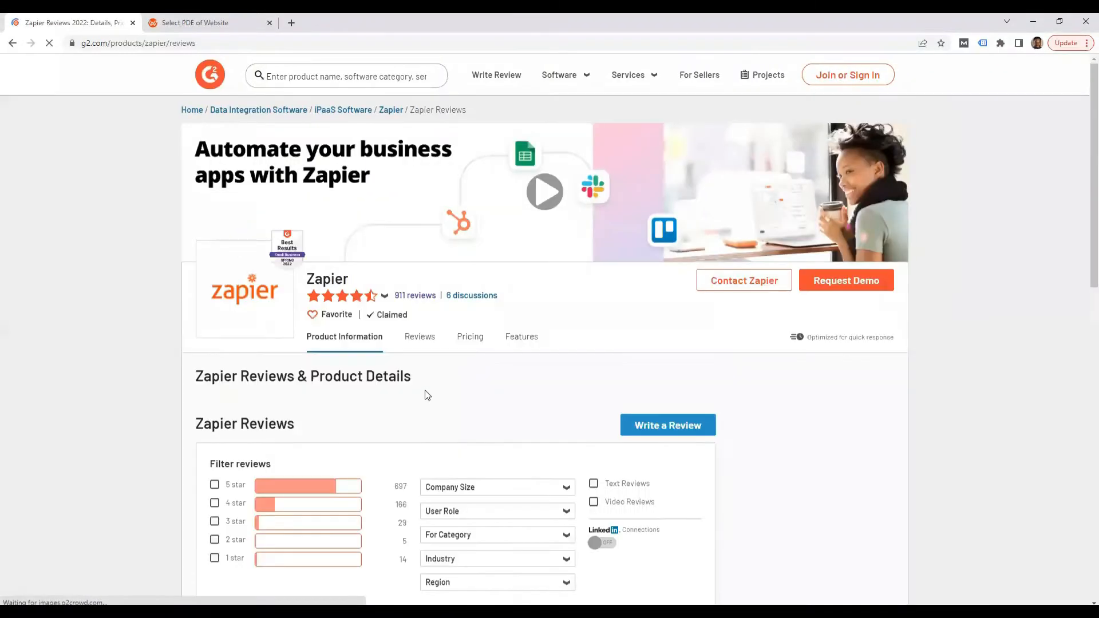
pyautogui.click(344, 337)
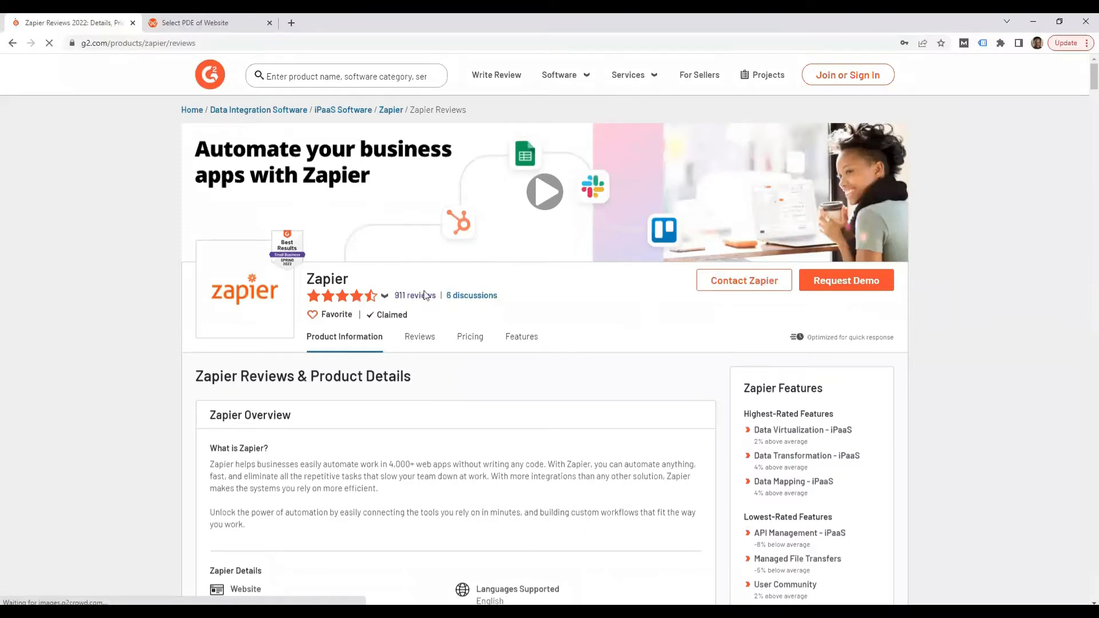
pyautogui.moveTo(415, 296)
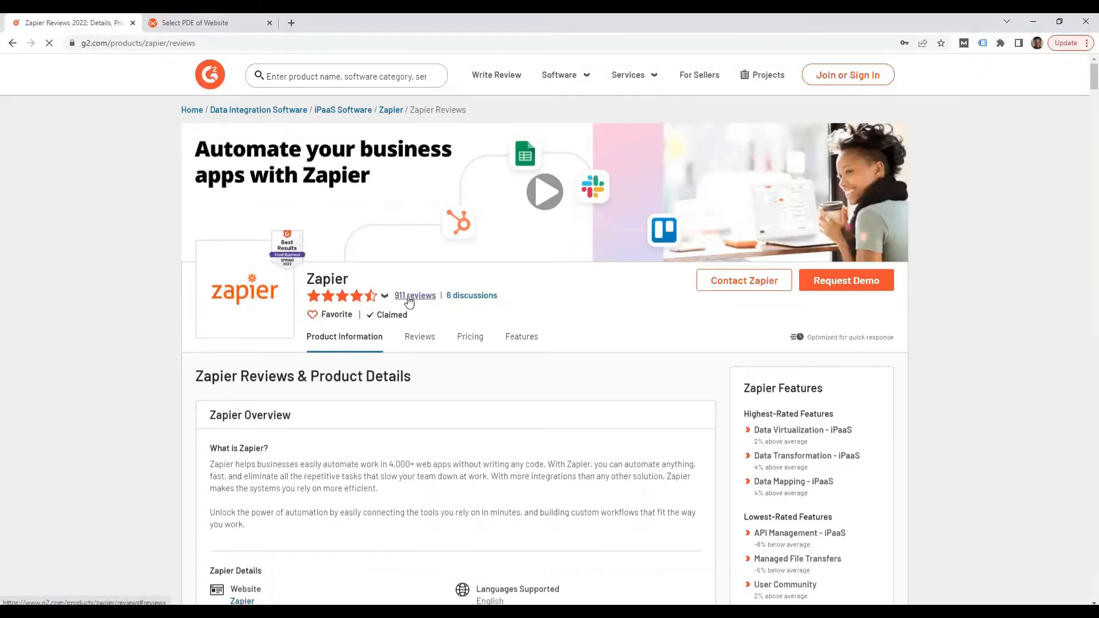
# Step: Go to Zapier's reviews section and copy its page address from the address bar
pyautogui.click(415, 296)
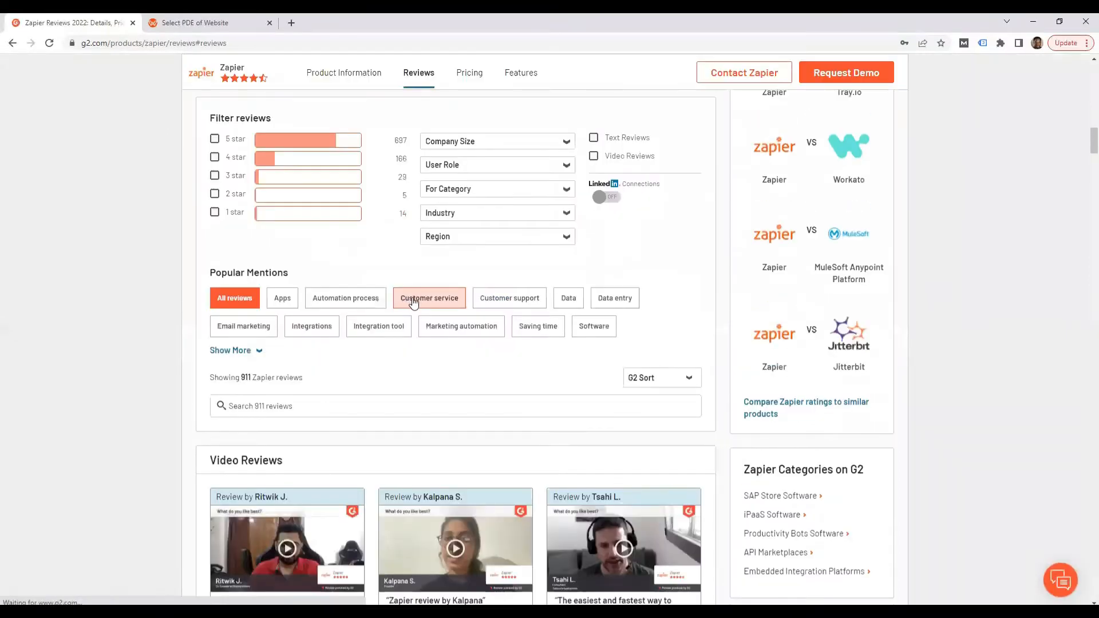
pyautogui.click(152, 42)
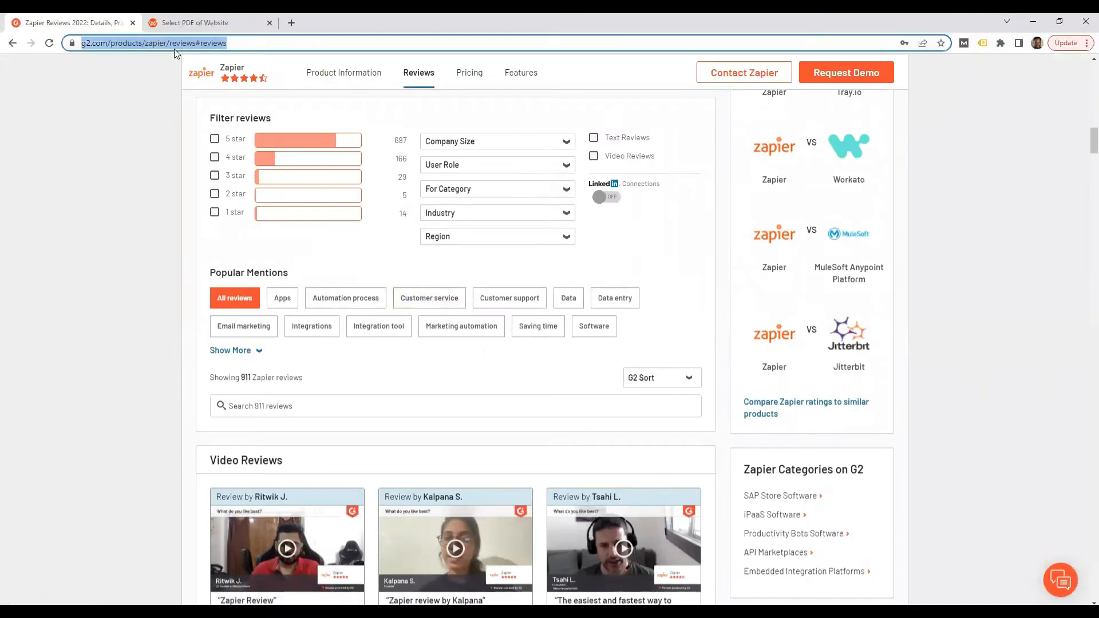
pyautogui.rightClick(152, 43)
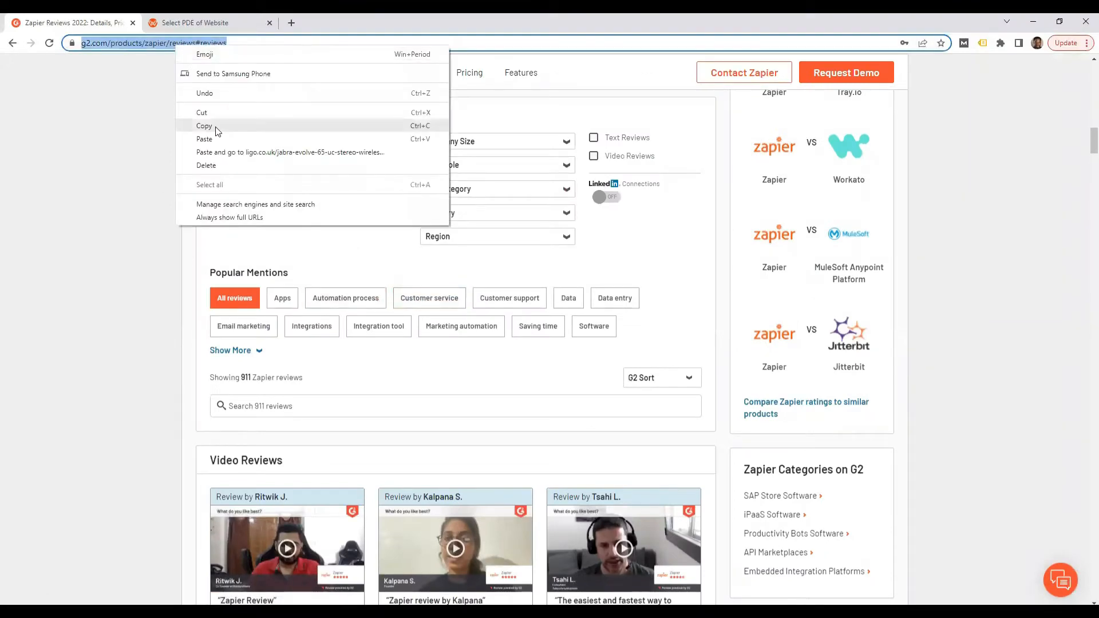
pyautogui.click(195, 23)
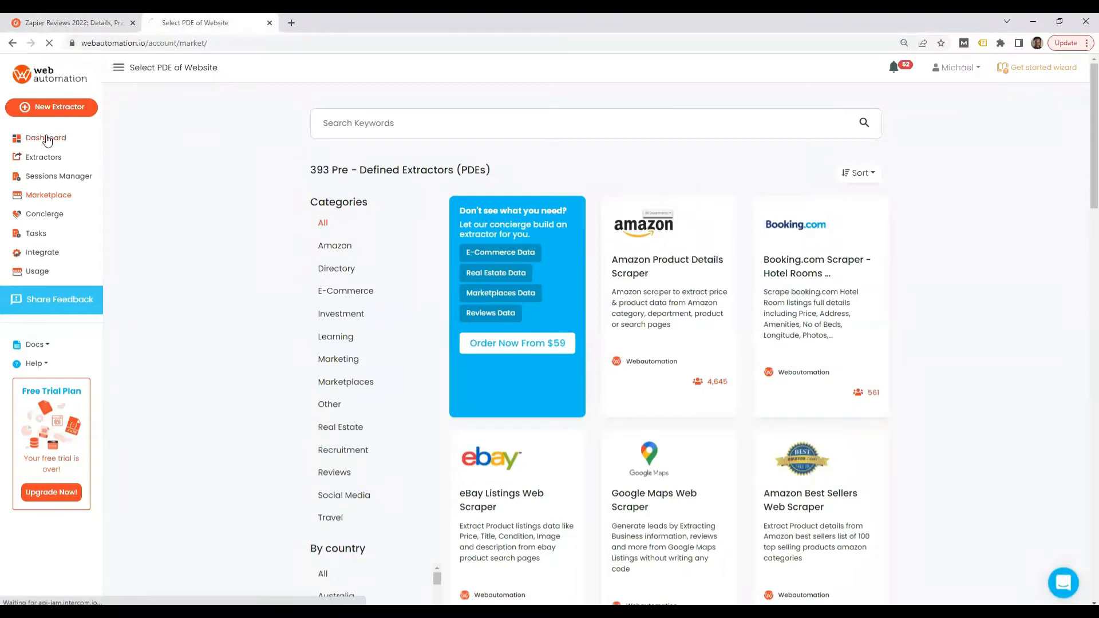
pyautogui.moveTo(109, 165)
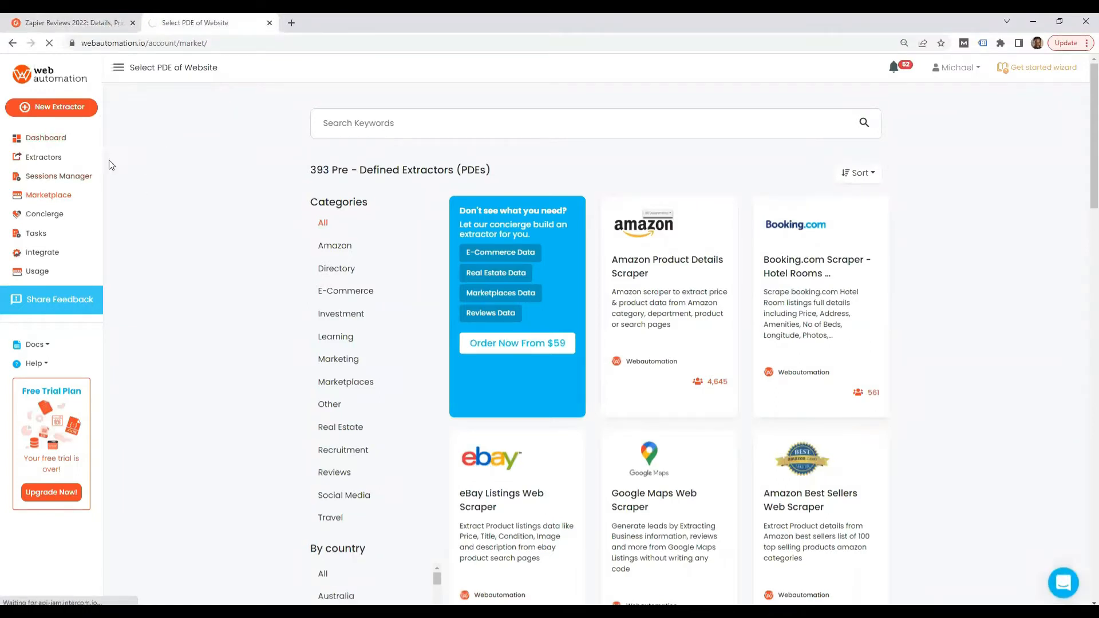
# Step: Visit the WebAutomation dashboard, then return to the extractor marketplace
pyautogui.click(45, 138)
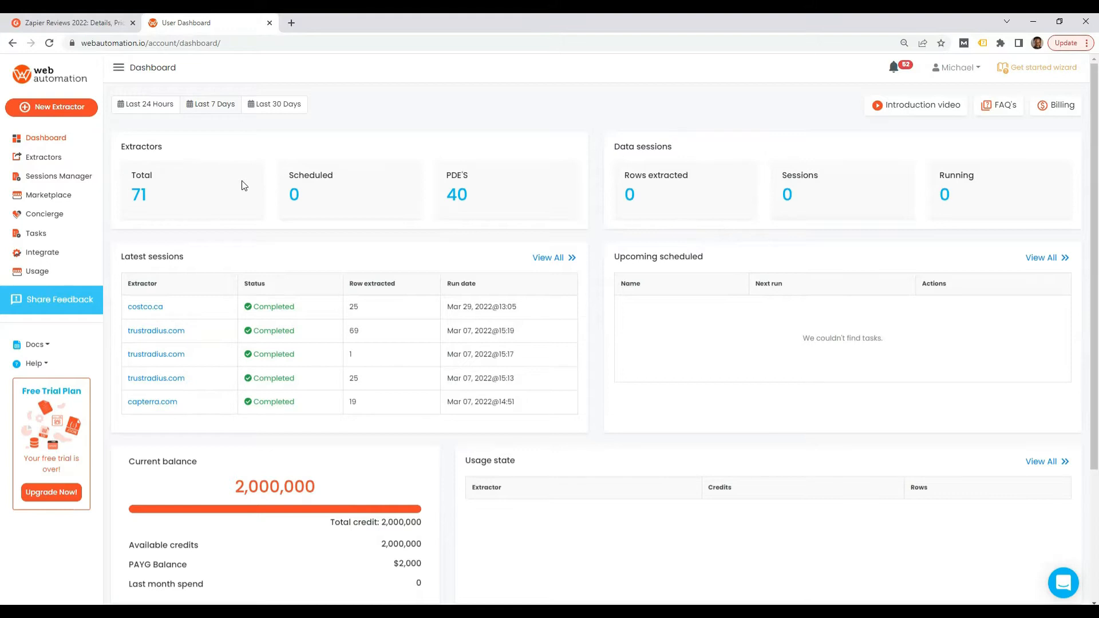
pyautogui.click(48, 195)
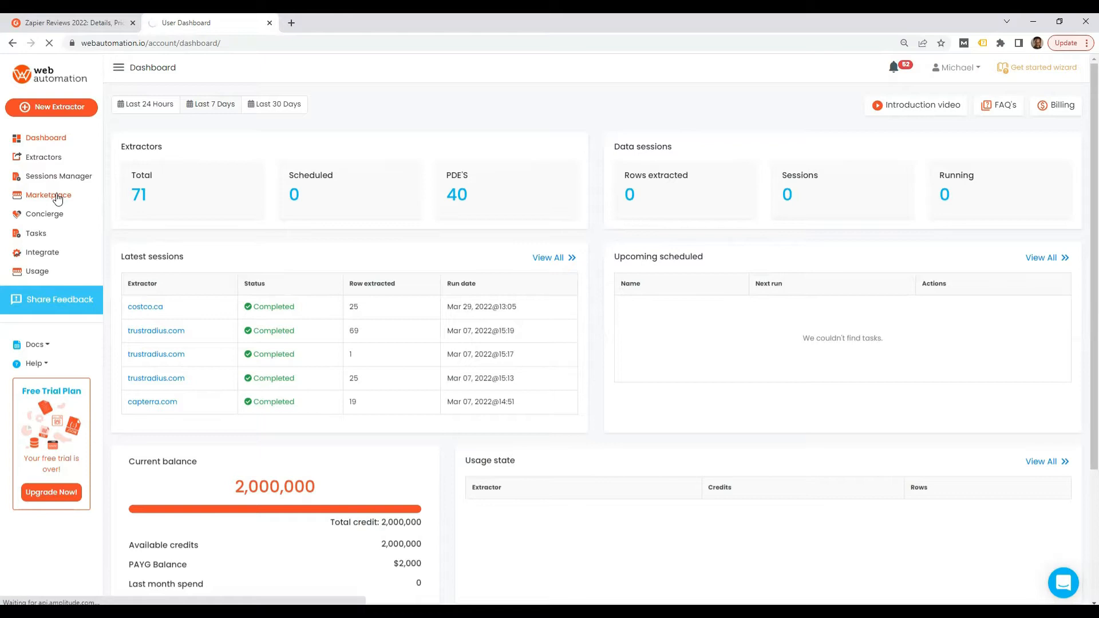
pyautogui.click(48, 195)
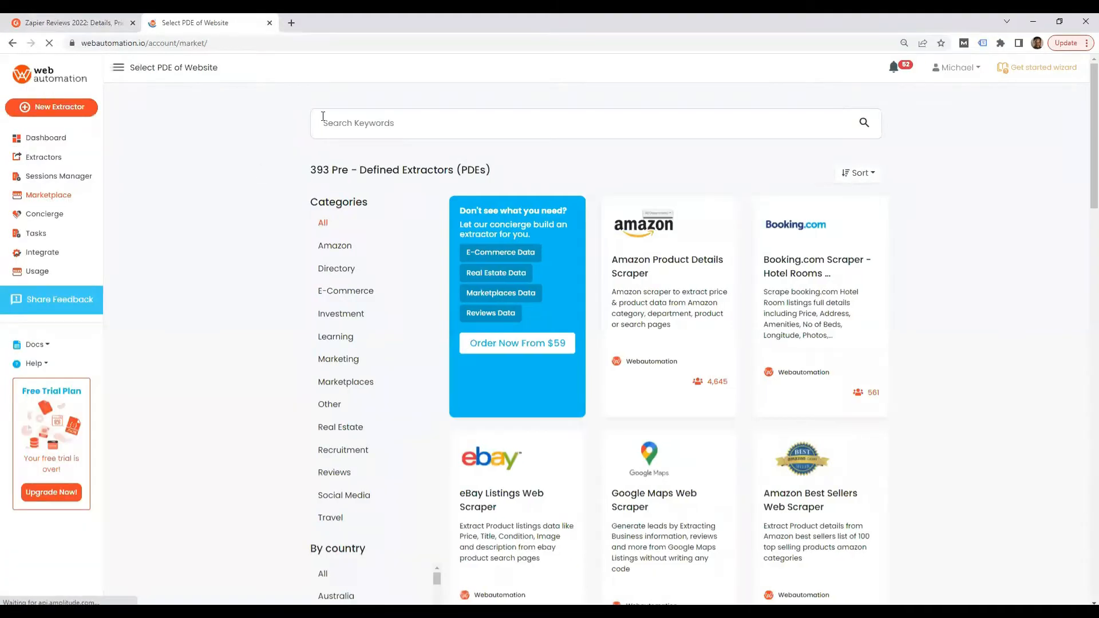
# Step: Search the marketplace for 'g2' and activate the G2 Web Scraper
pyautogui.write('g2')
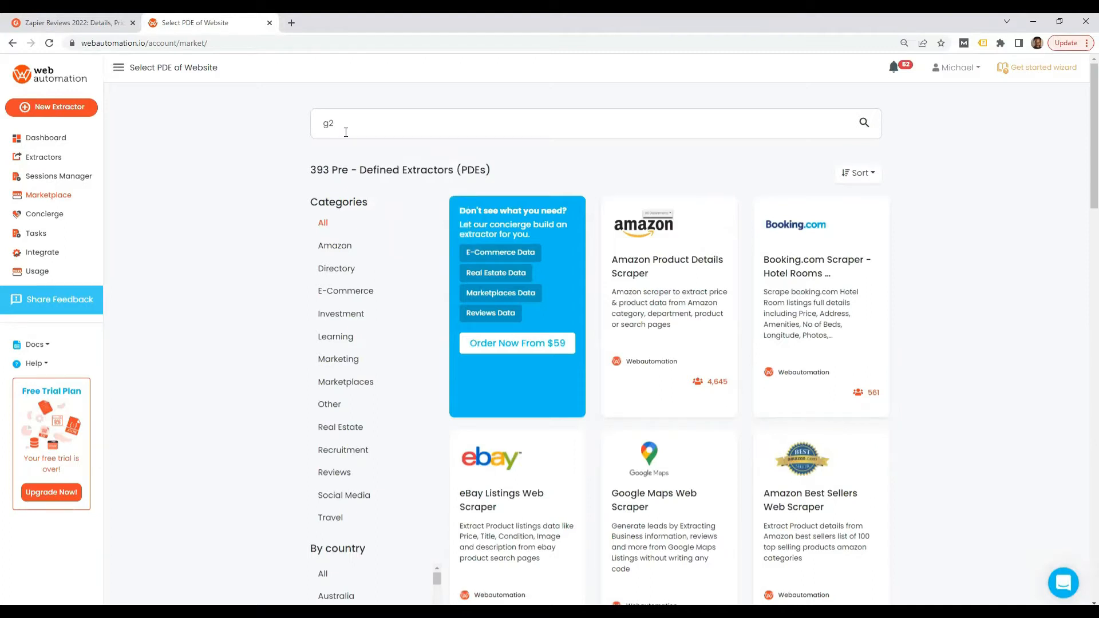
pyautogui.click(863, 122)
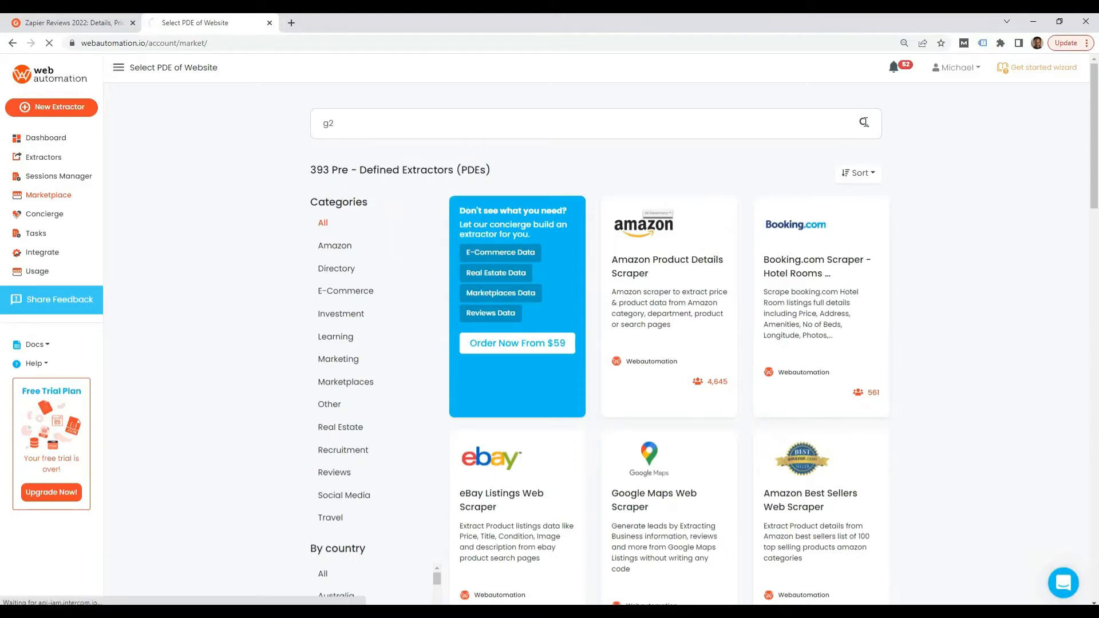
pyautogui.click(864, 124)
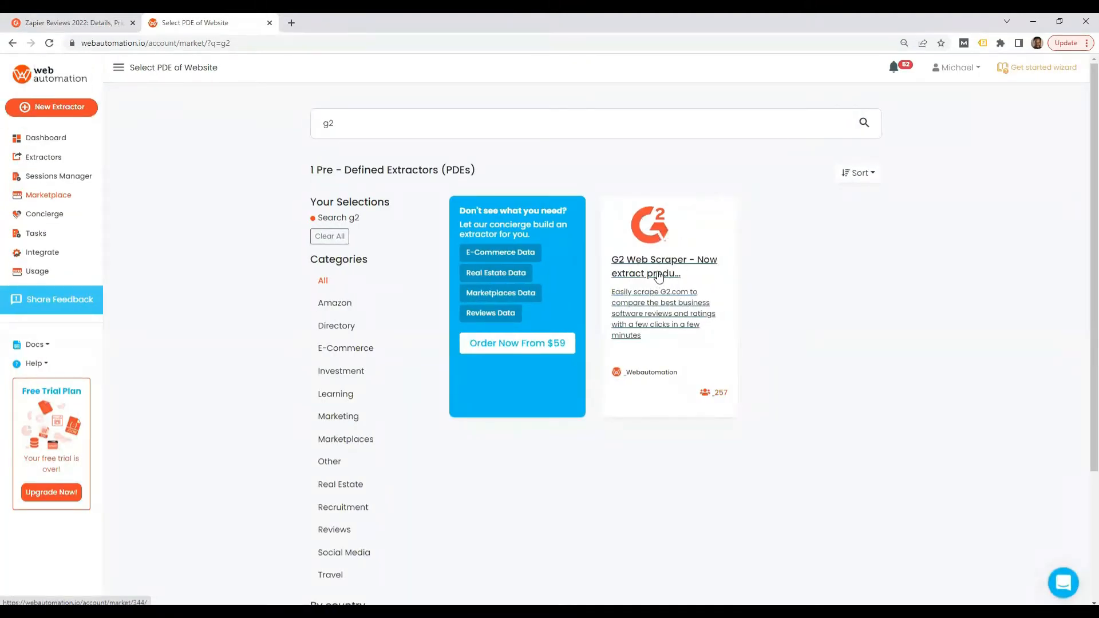
pyautogui.moveTo(657, 272)
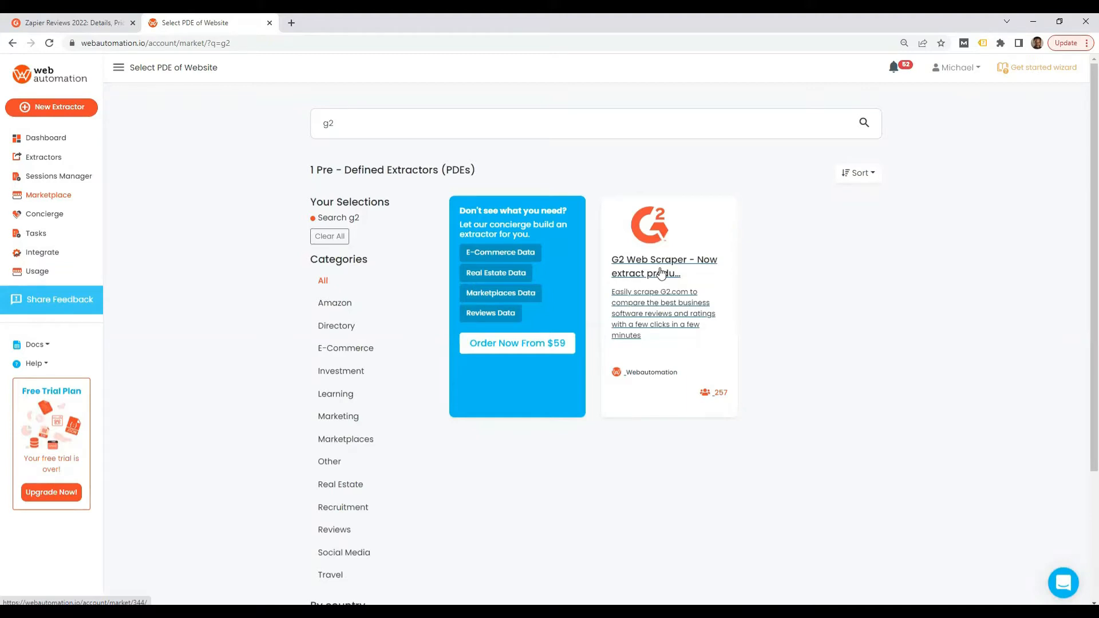
pyautogui.click(663, 267)
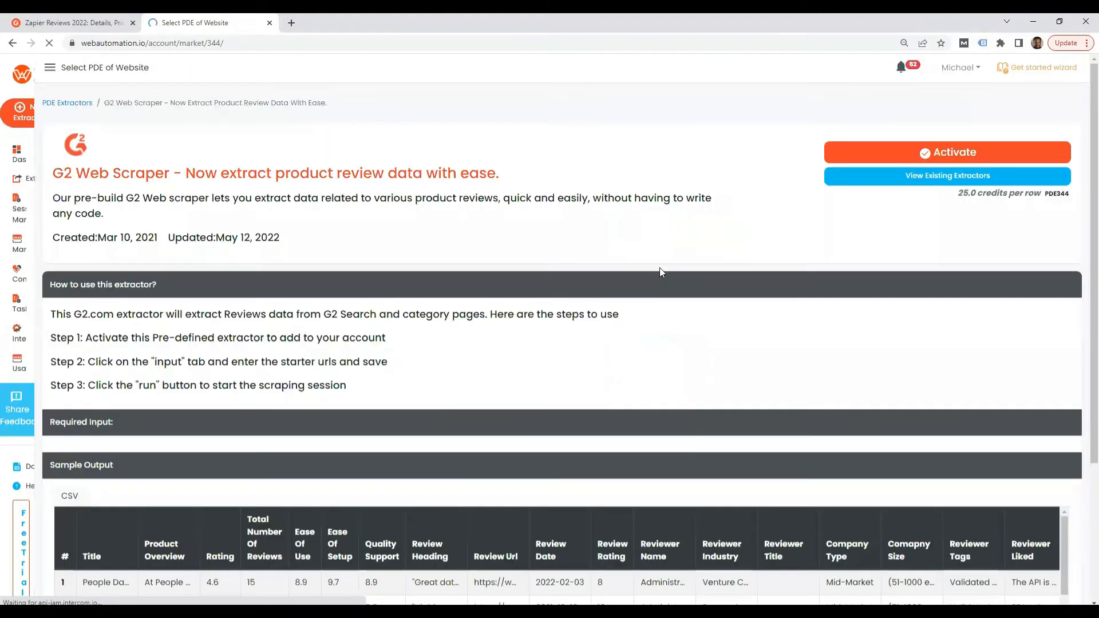
pyautogui.click(947, 152)
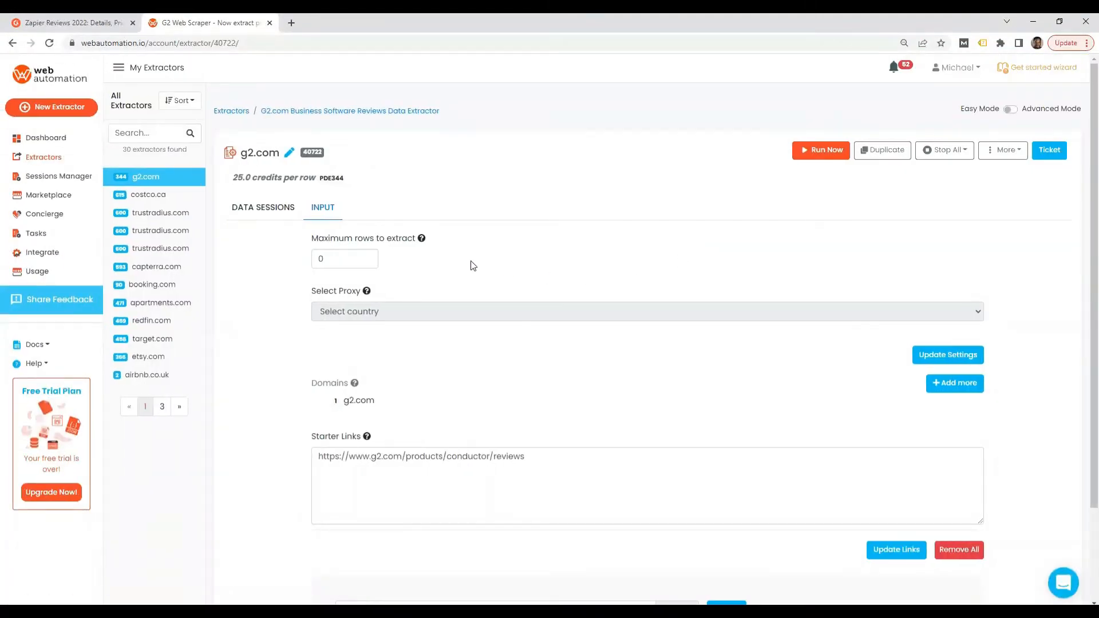
pyautogui.click(420, 457)
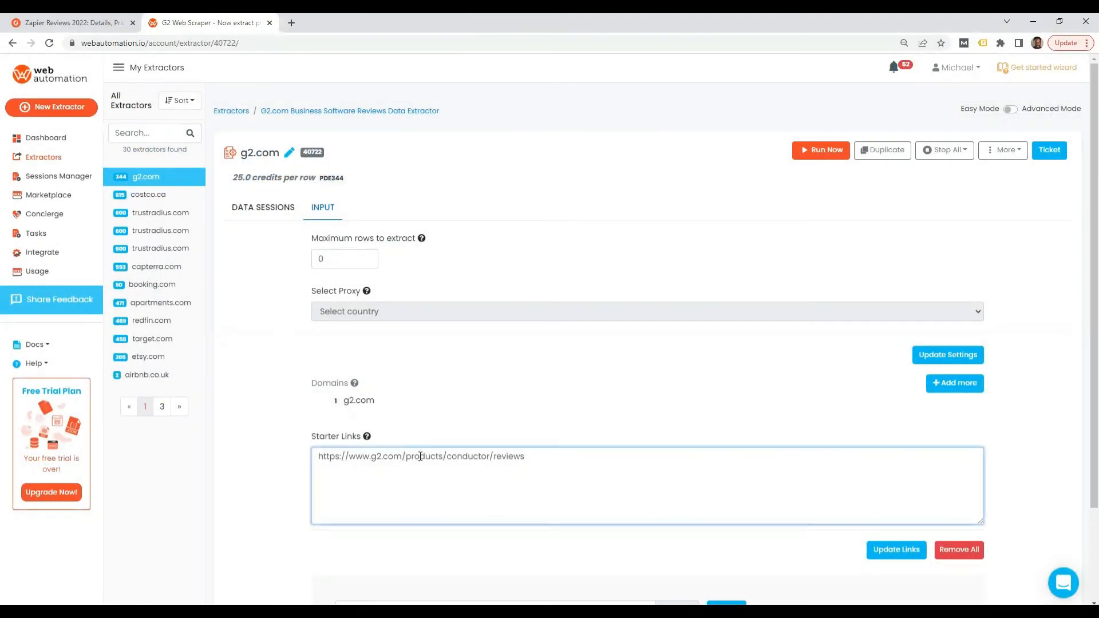
pyautogui.tripleClick(420, 456)
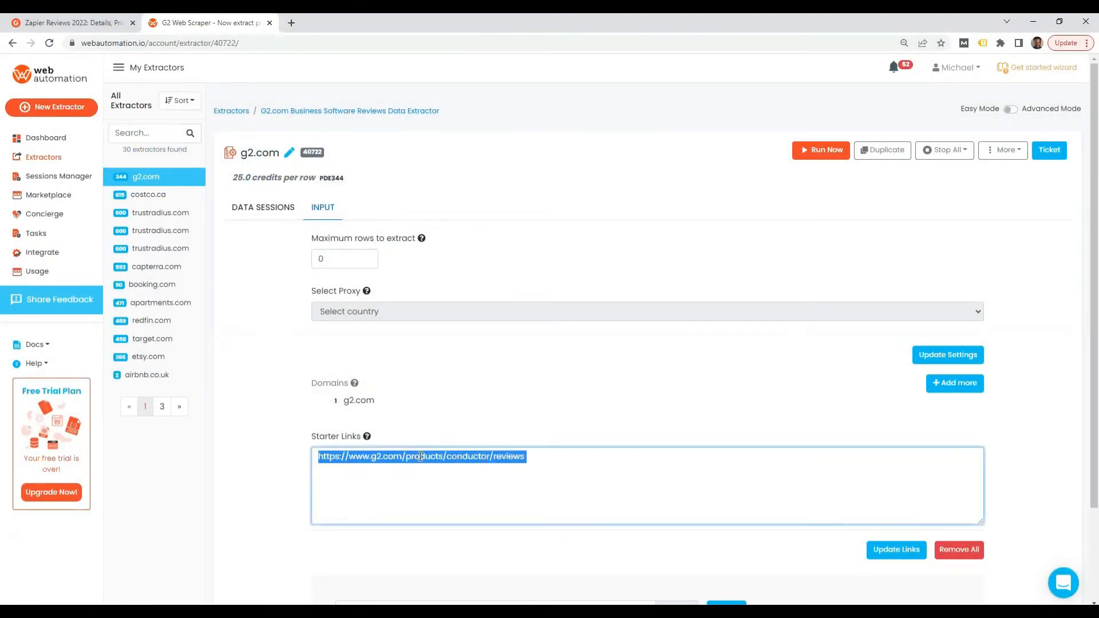
pyautogui.write('https://www.g2.com/products/zapier/reviews#reviews')
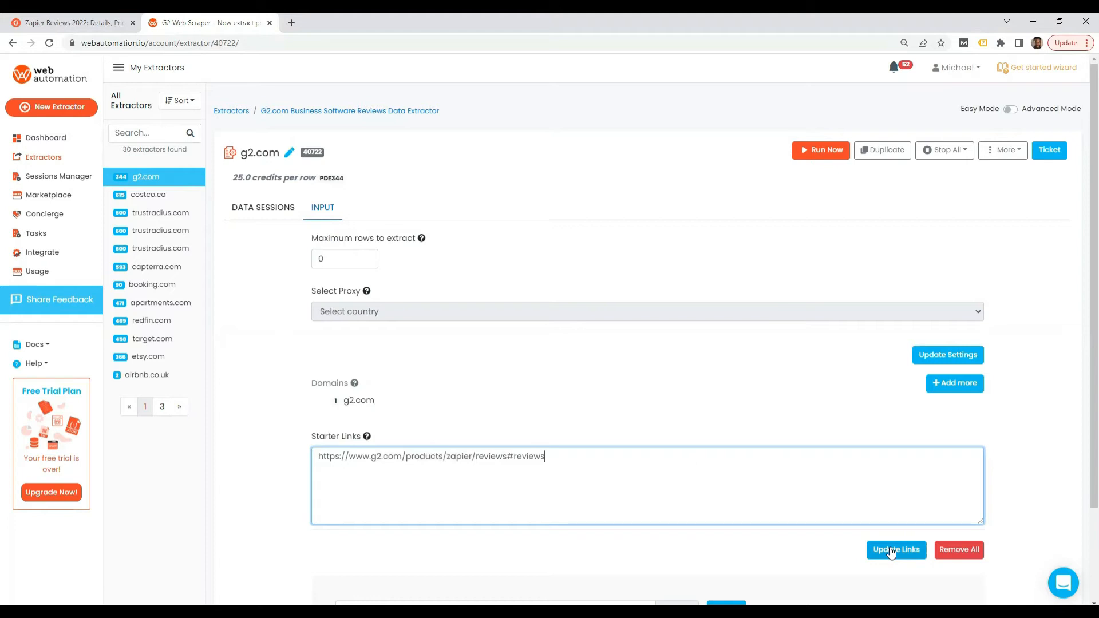
pyautogui.click(895, 549)
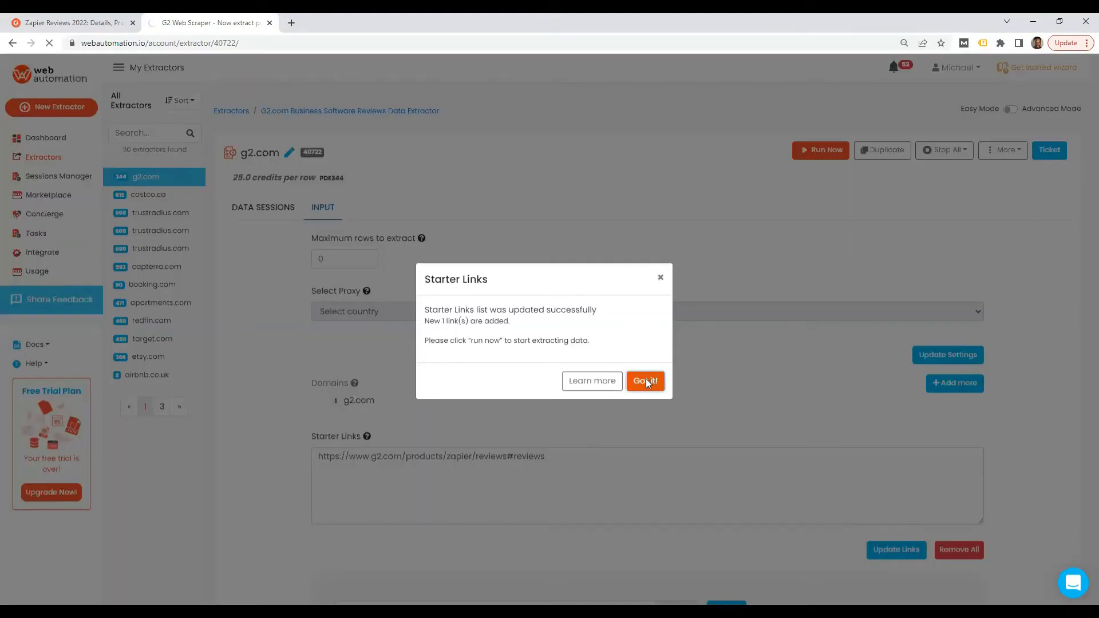
pyautogui.click(644, 380)
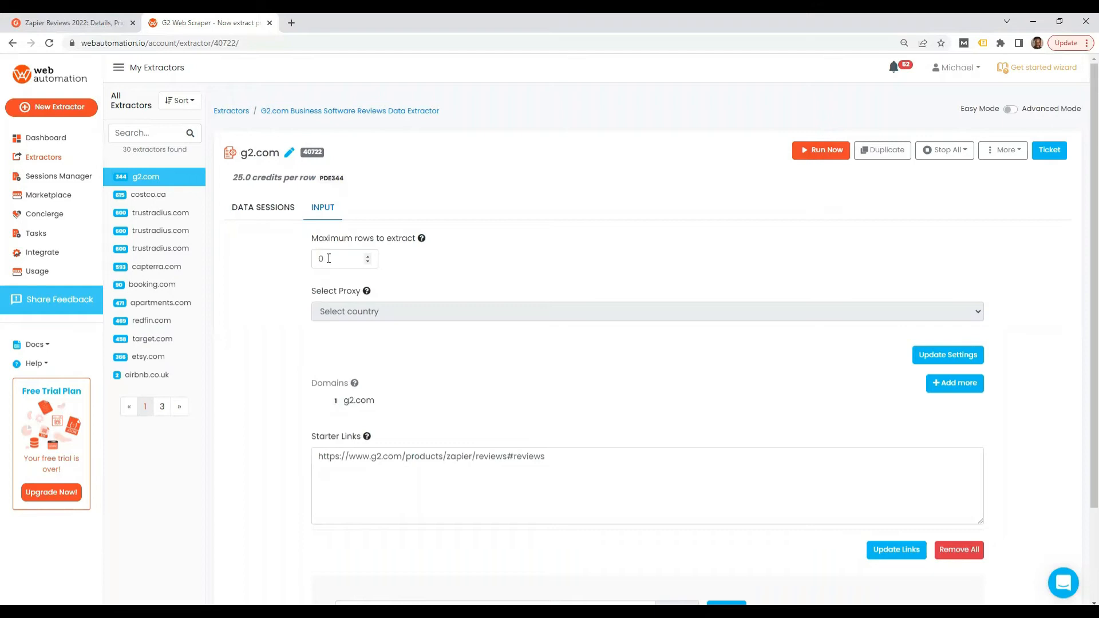
# Step: Set maximum rows to extract to 20 and run the g2.com extractor
pyautogui.write('20')
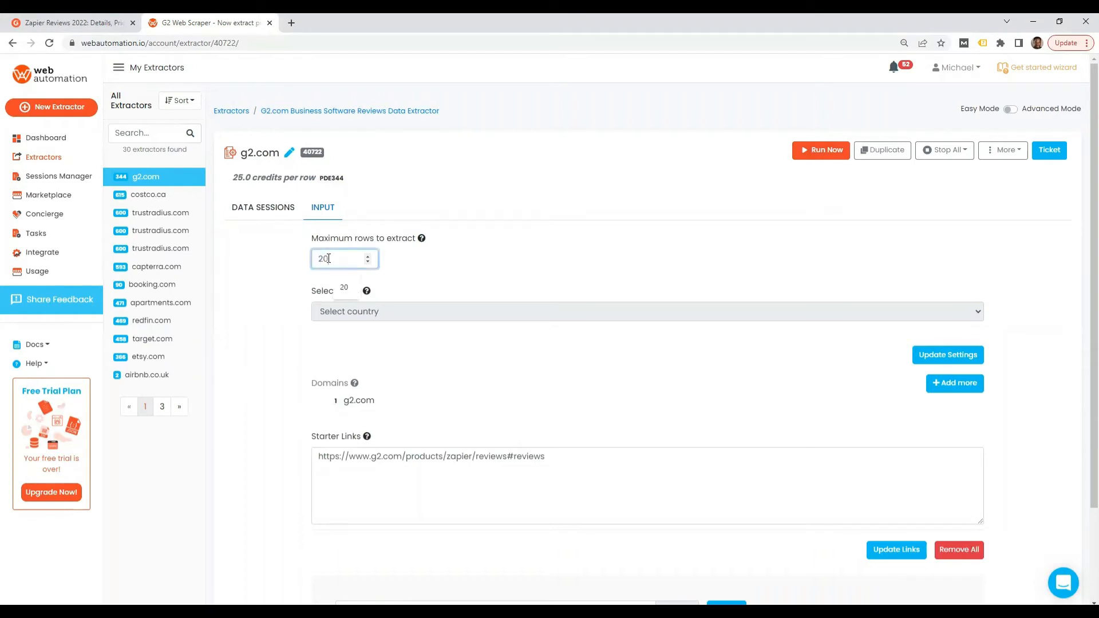
pyautogui.click(947, 355)
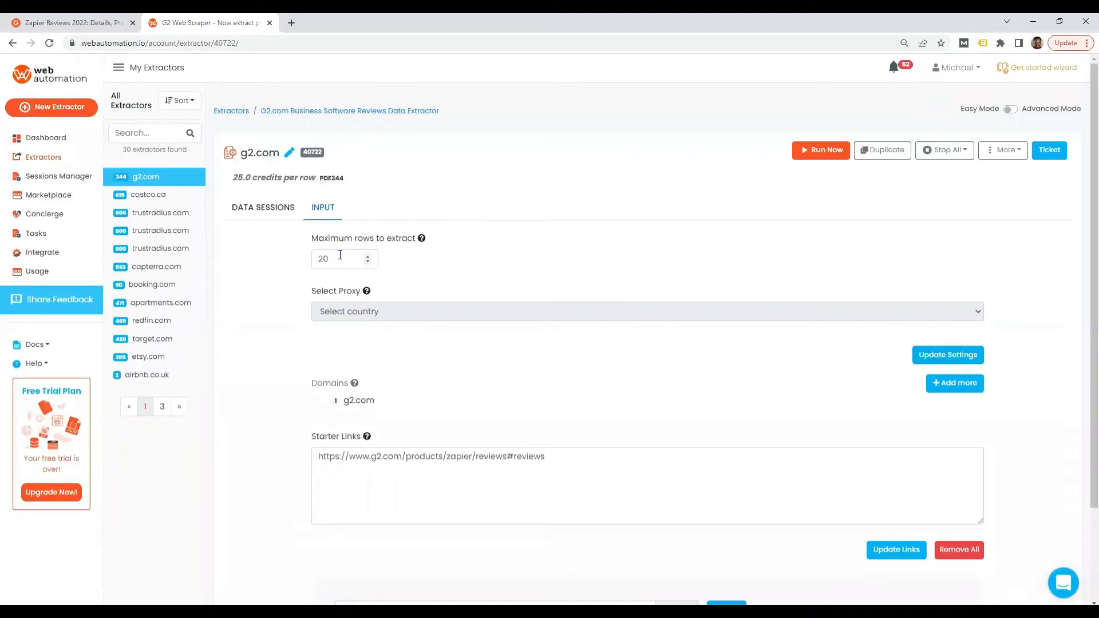
pyautogui.moveTo(420, 377)
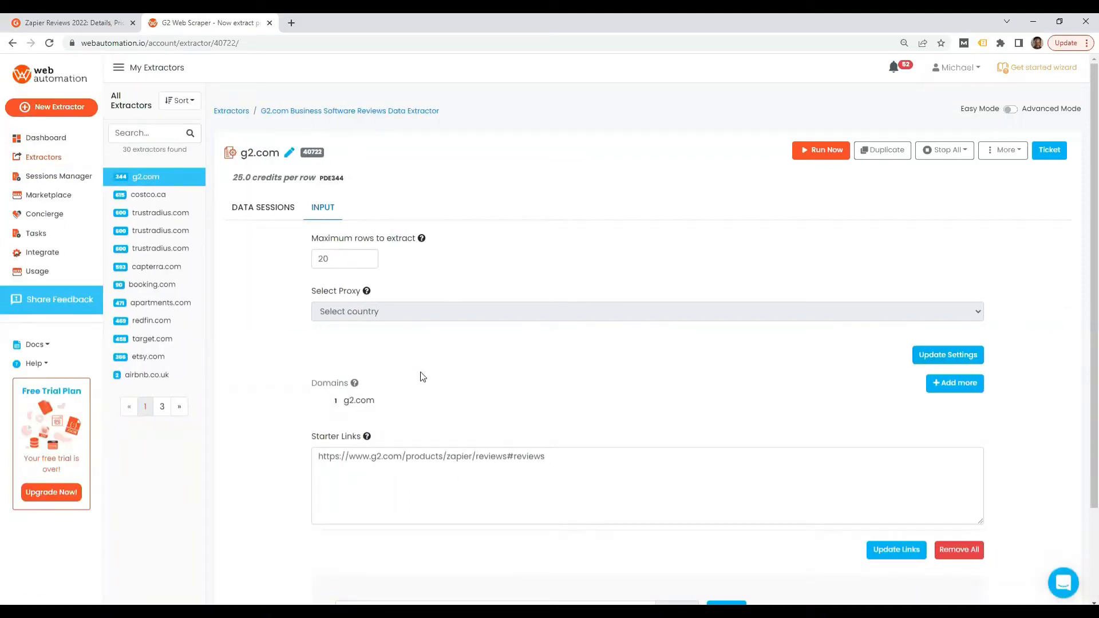
pyautogui.moveTo(820, 150)
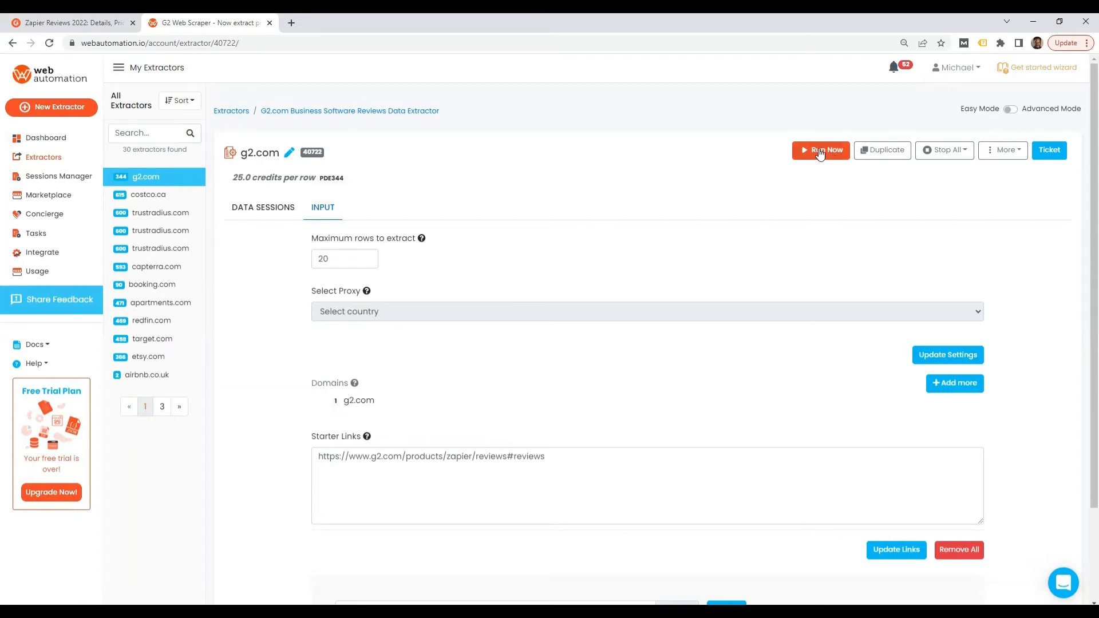
pyautogui.click(820, 150)
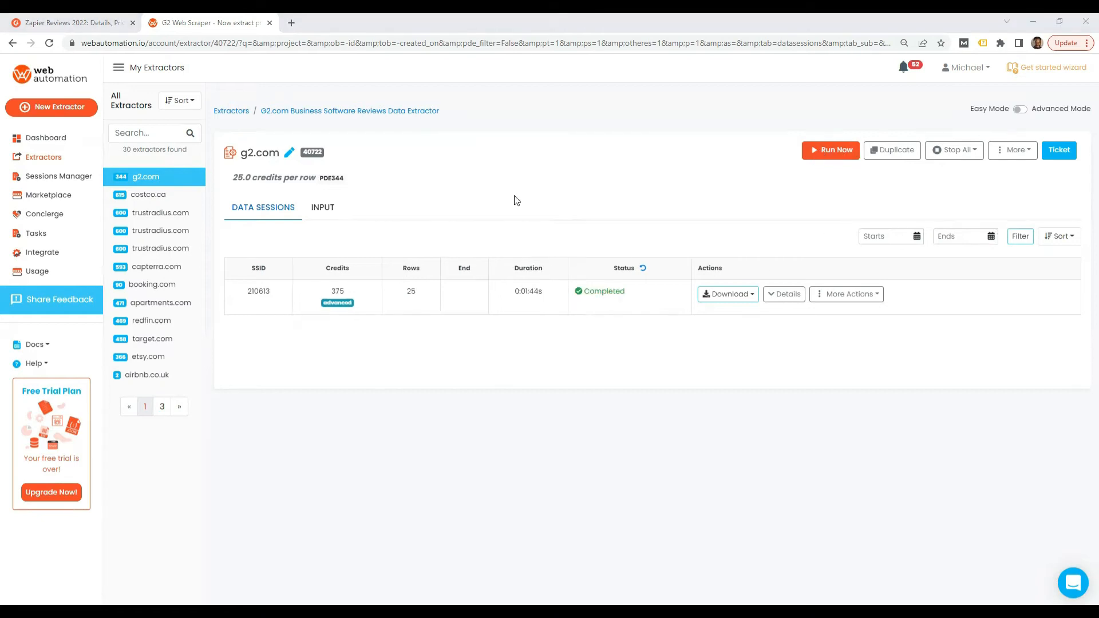
pyautogui.moveTo(634, 273)
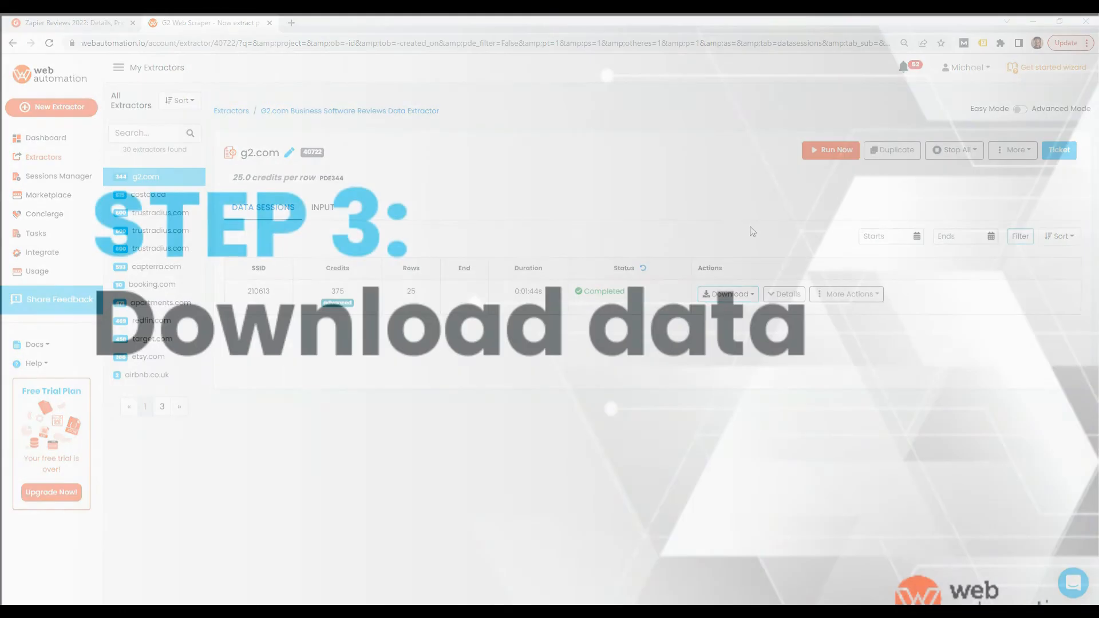
# Step: Show the completed session's download format choices (csv, xml, xlsx, json, jl)
pyautogui.click(727, 294)
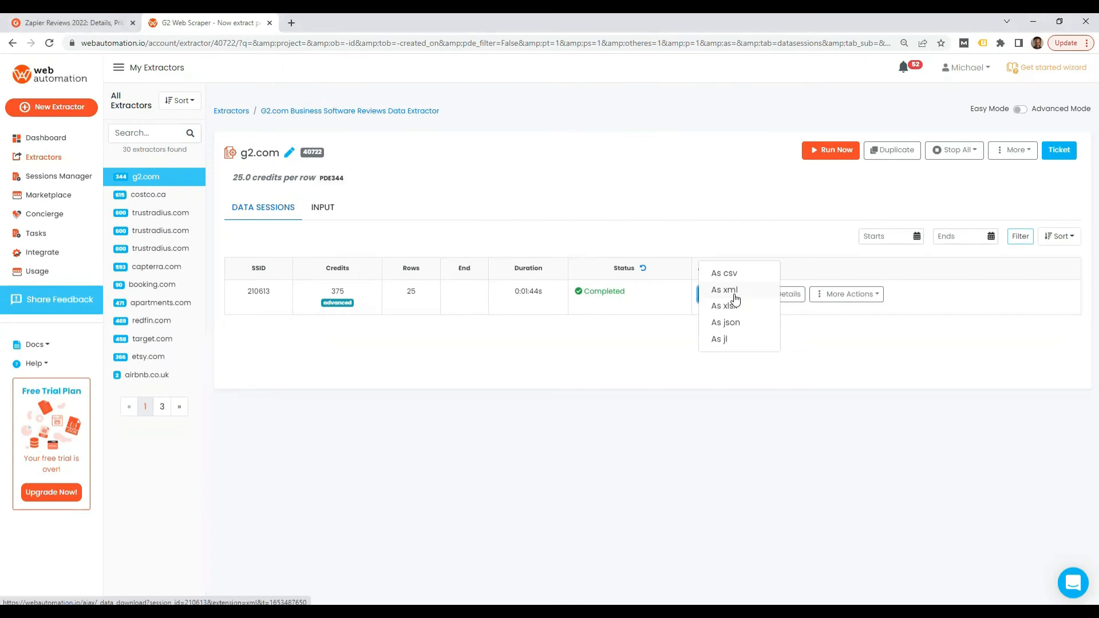
pyautogui.moveTo(724, 274)
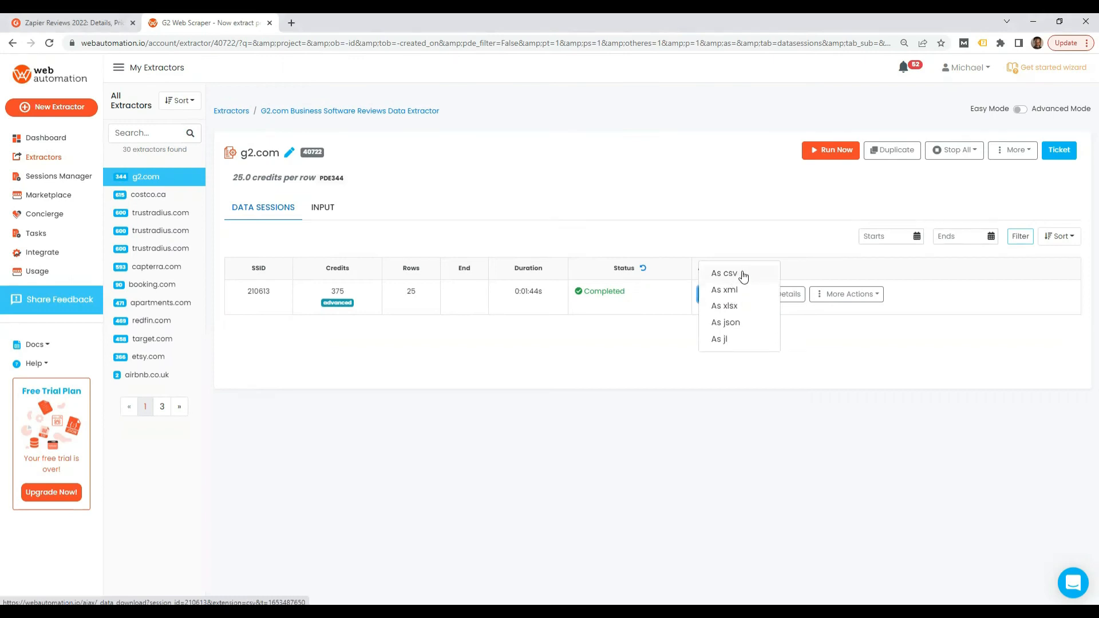
pyautogui.moveTo(742, 311)
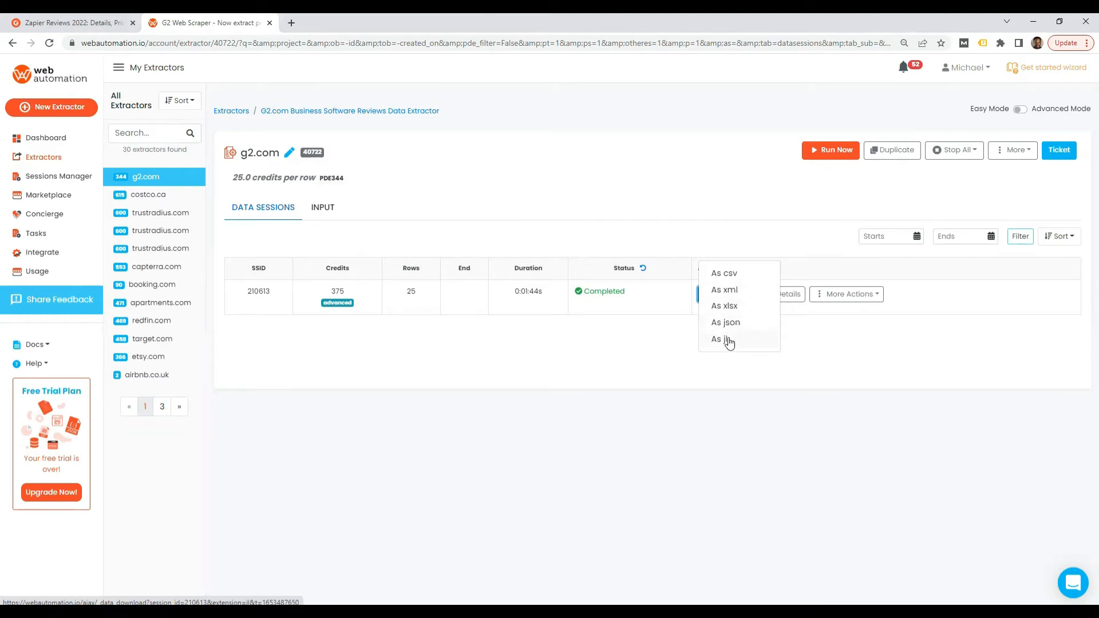
pyautogui.moveTo(727, 312)
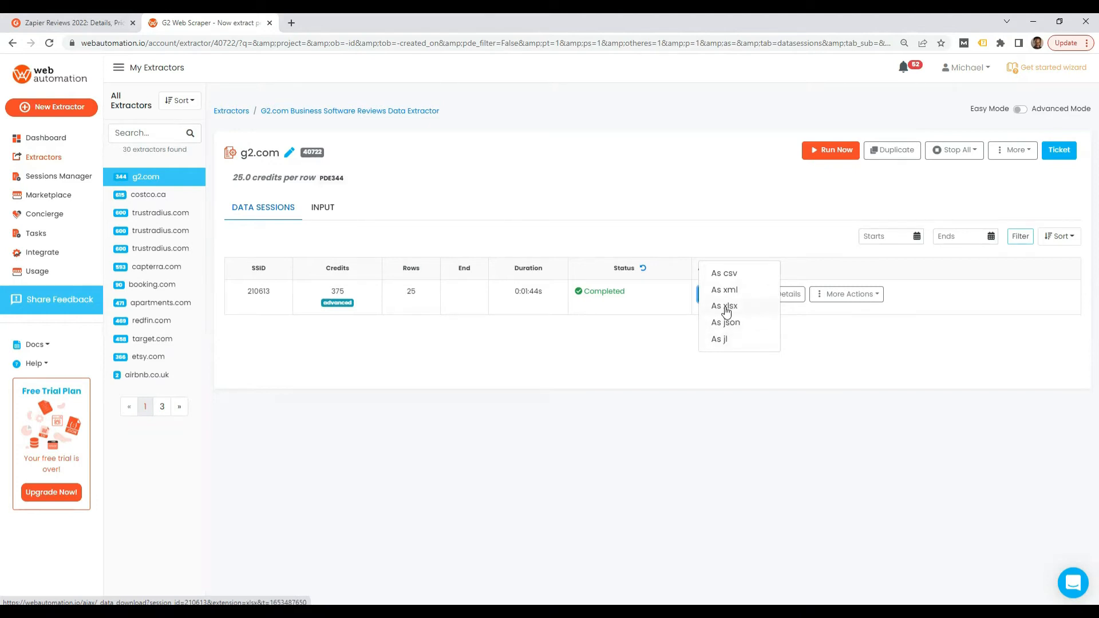
# Step: Download the session data as xlsx, save it, and launch the file from the download bar
pyautogui.click(724, 305)
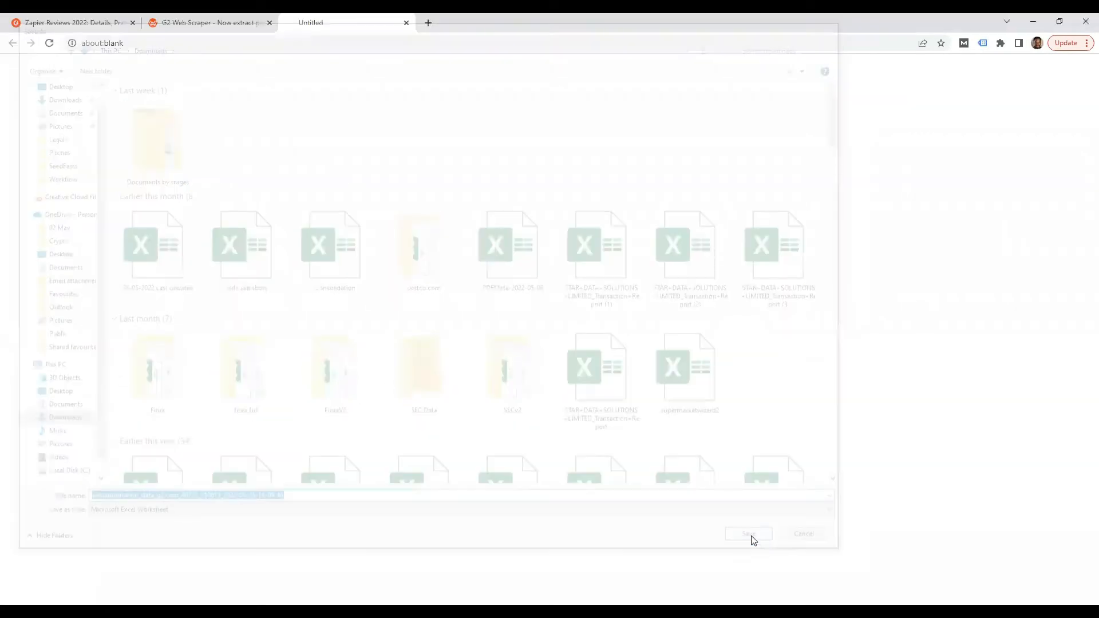
pyautogui.click(747, 534)
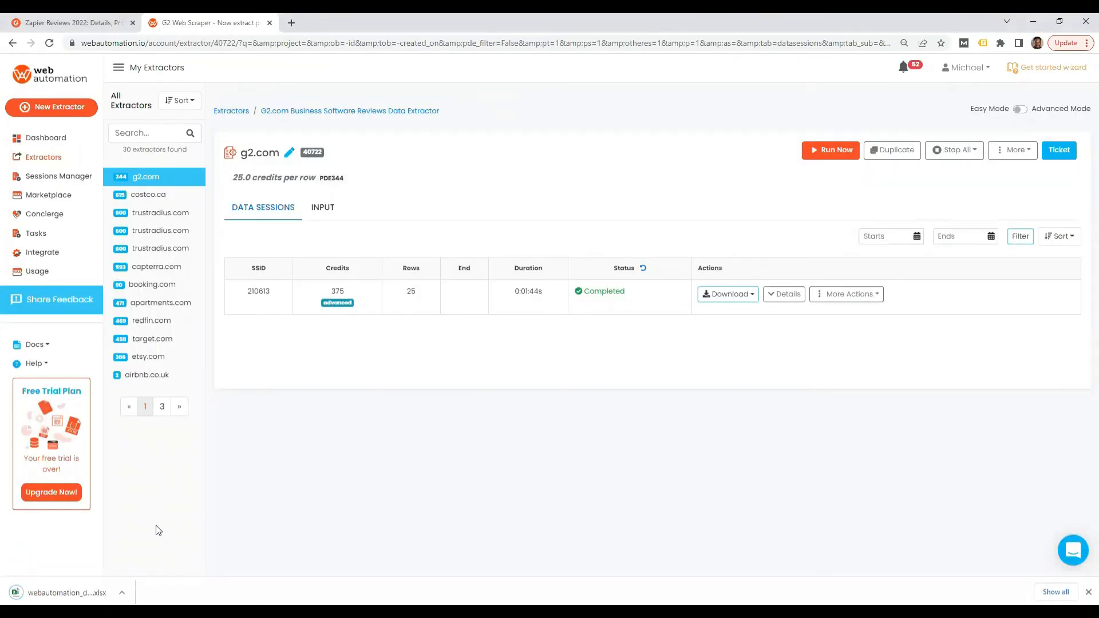
pyautogui.moveTo(56, 570)
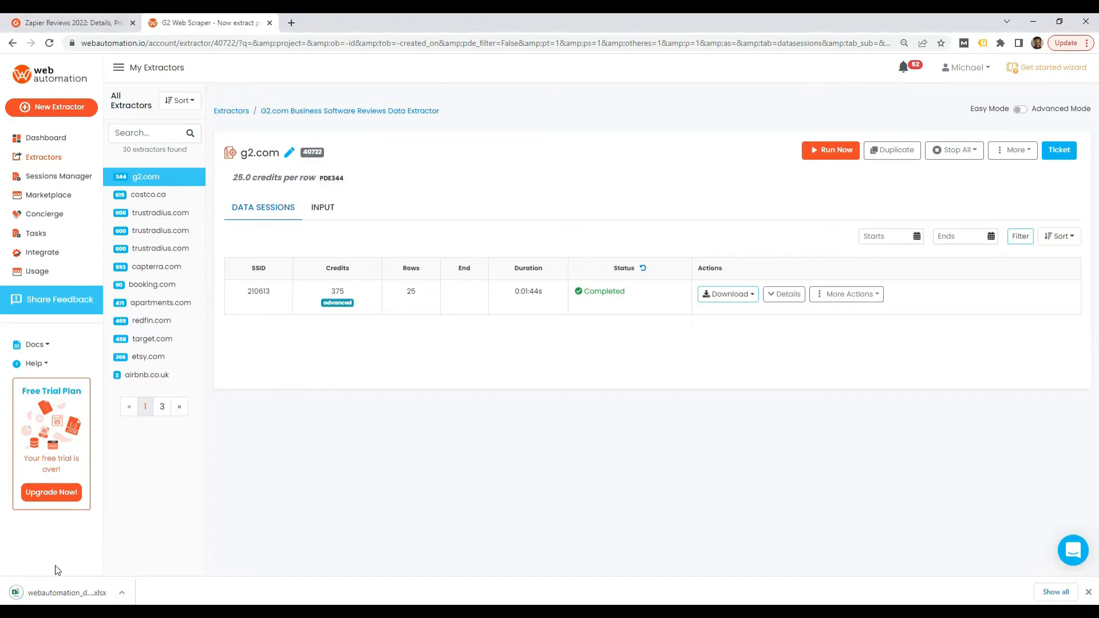
pyautogui.click(66, 592)
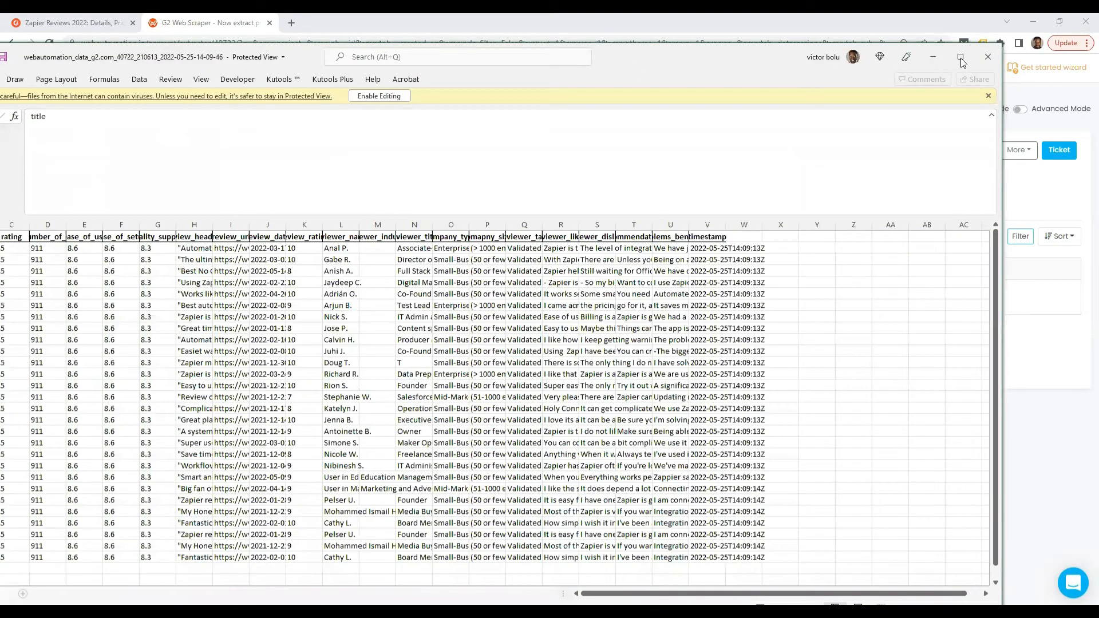
# Step: Maximise the Excel window showing the Zapier reviews workbook
pyautogui.click(960, 58)
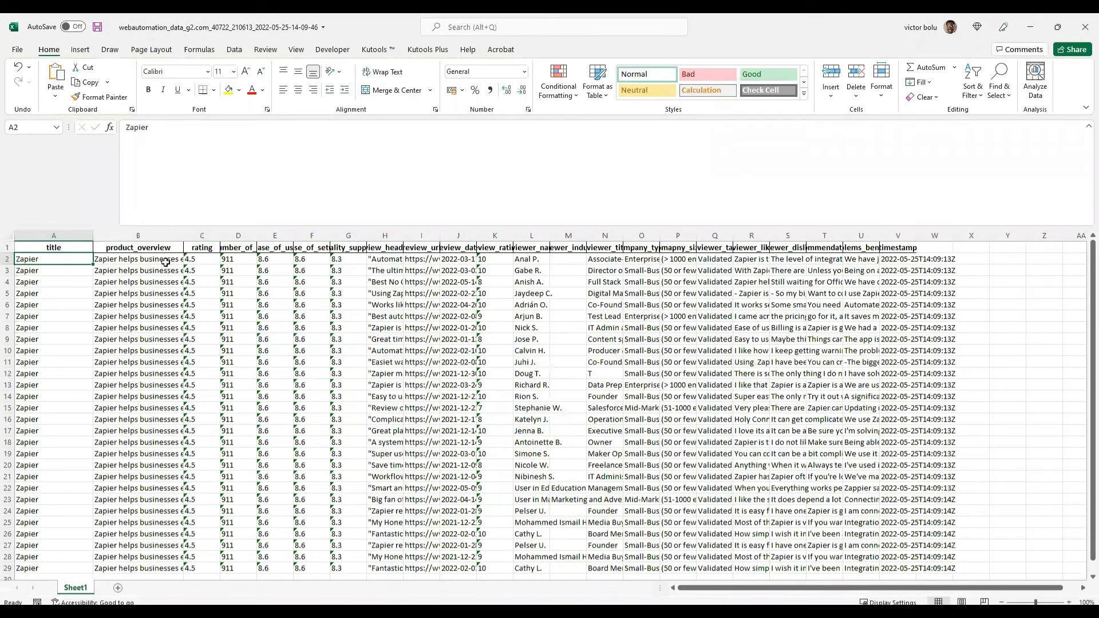
# Step: Inspect product_overview, total_number_of_reviews and ease_of_use cells, then widen review_heading
pyautogui.click(137, 259)
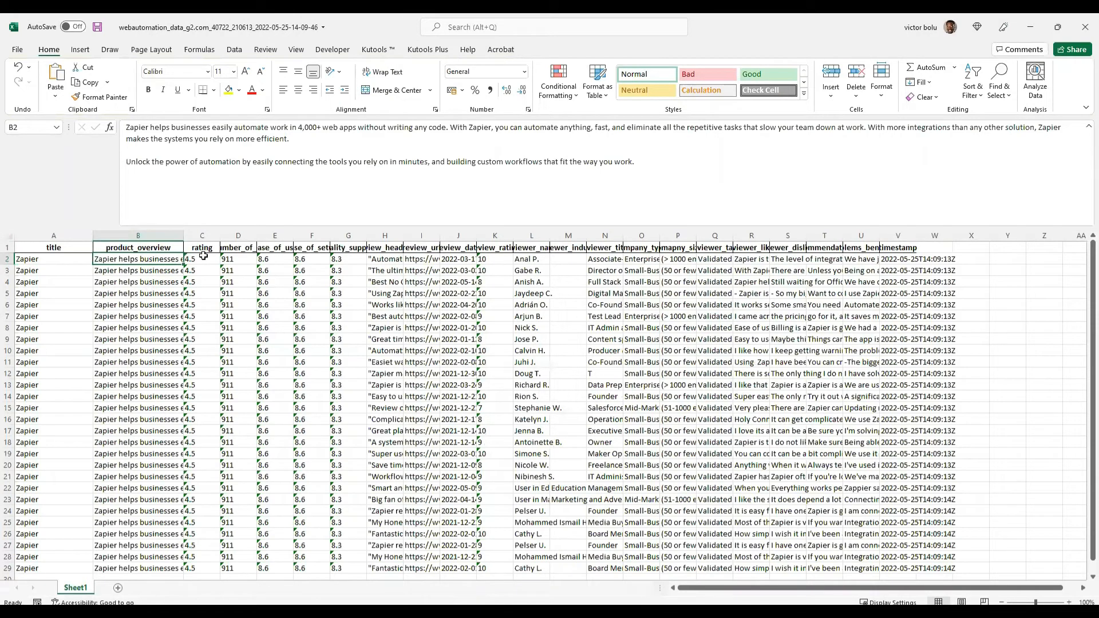
pyautogui.click(238, 247)
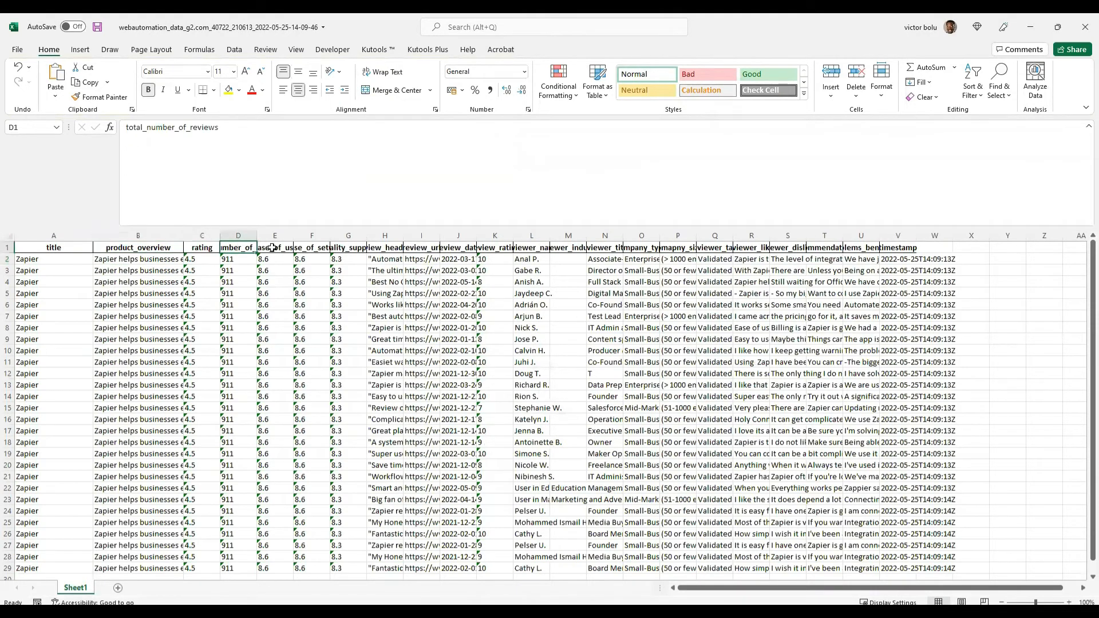
pyautogui.click(274, 247)
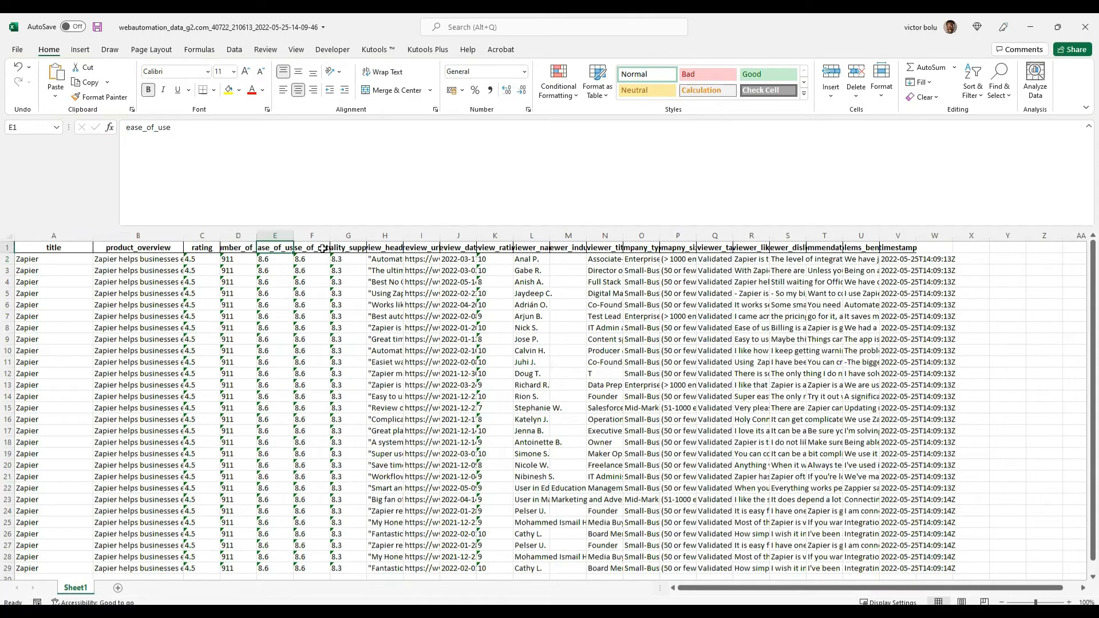
pyautogui.click(384, 247)
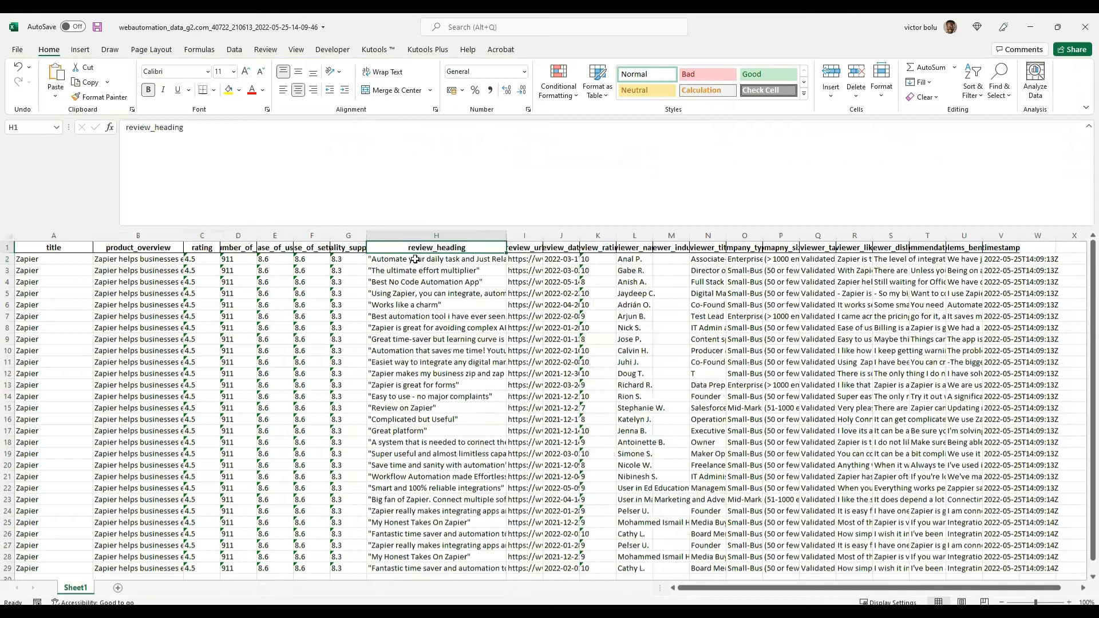
# Step: Read review headings in H3 and H7 and widen the review_url column
pyautogui.click(435, 271)
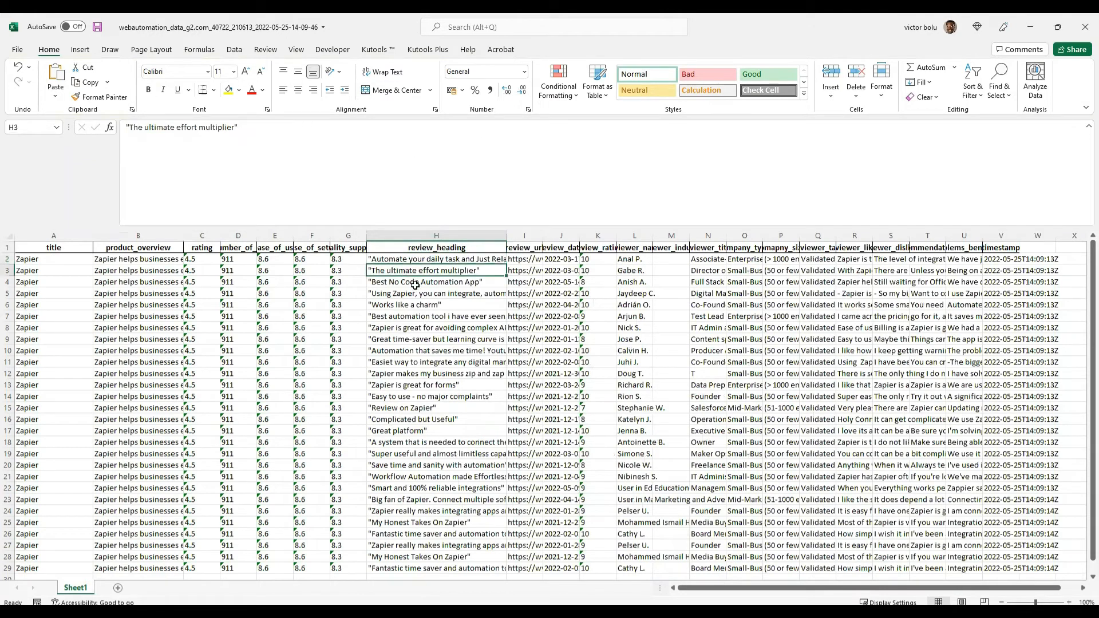
pyautogui.click(435, 316)
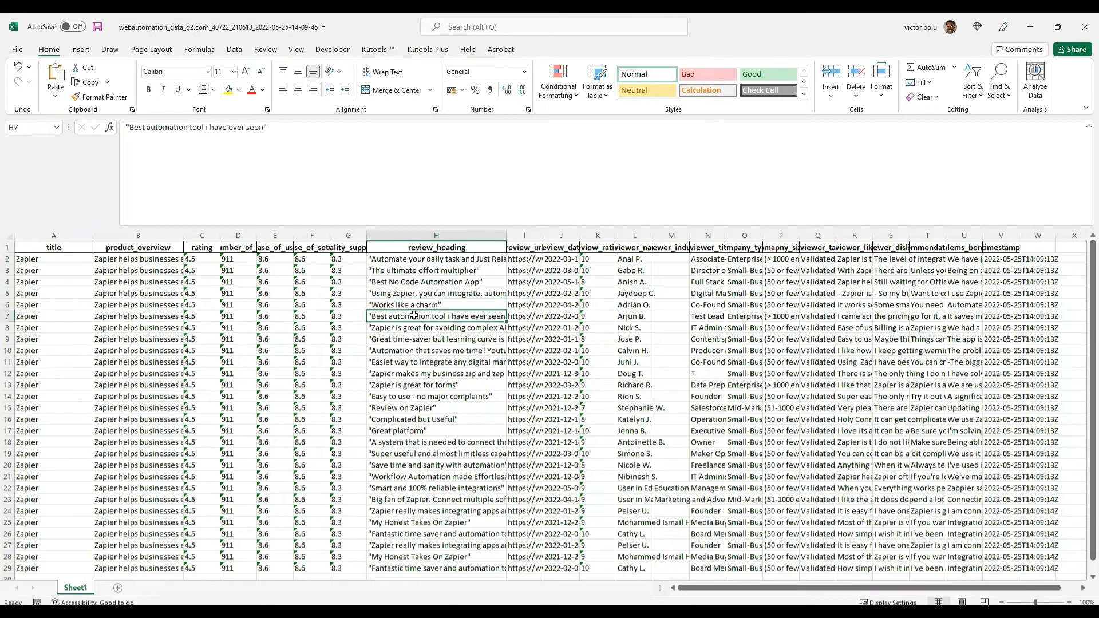
pyautogui.moveTo(506, 236); pyautogui.dragTo(550, 236)
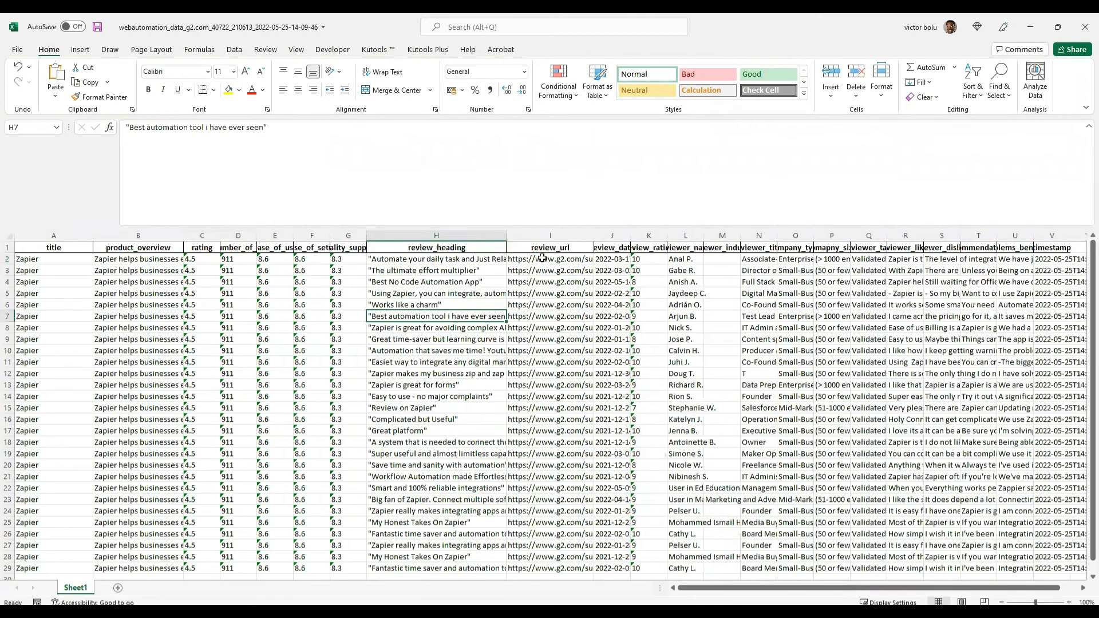
# Step: Inspect the first review's date, review_rating, reviewer_name and reviewer_title values
pyautogui.click(611, 258)
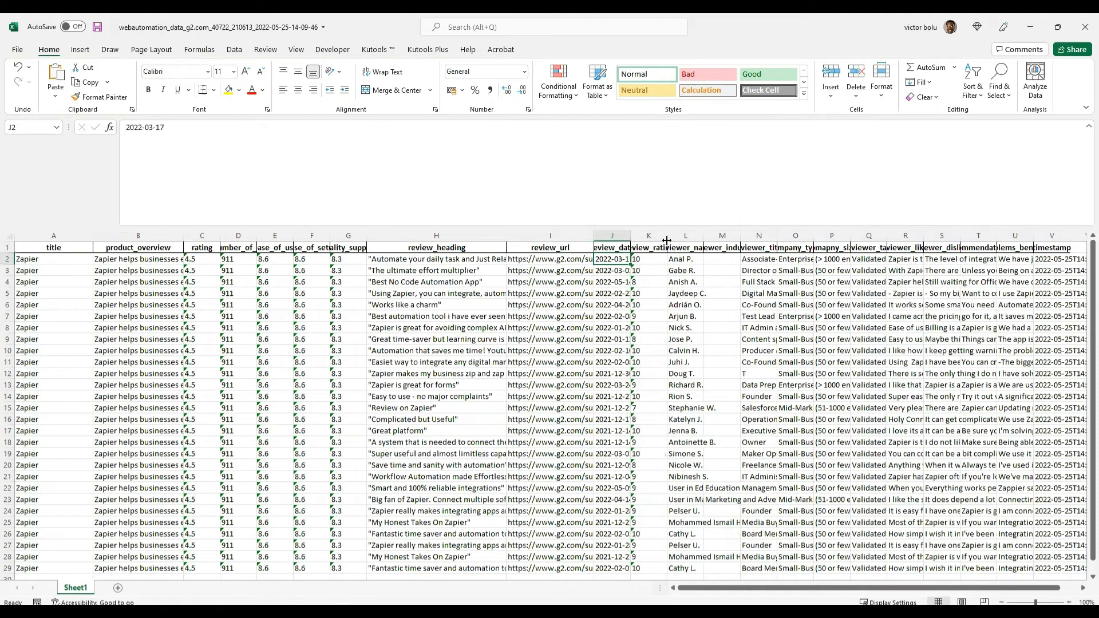
pyautogui.click(670, 259)
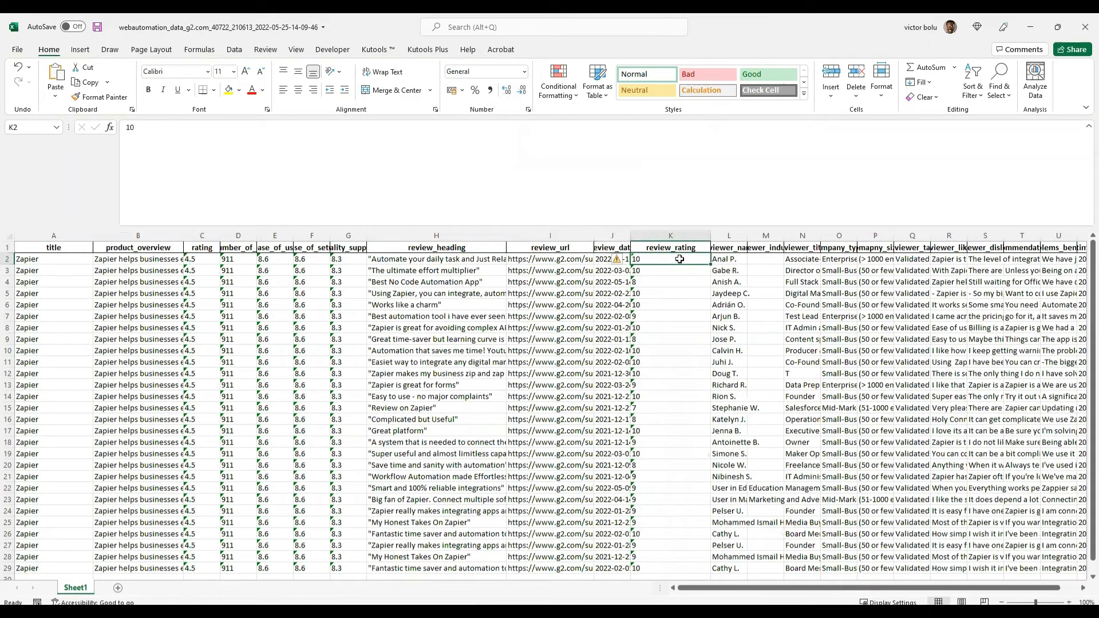
pyautogui.click(728, 259)
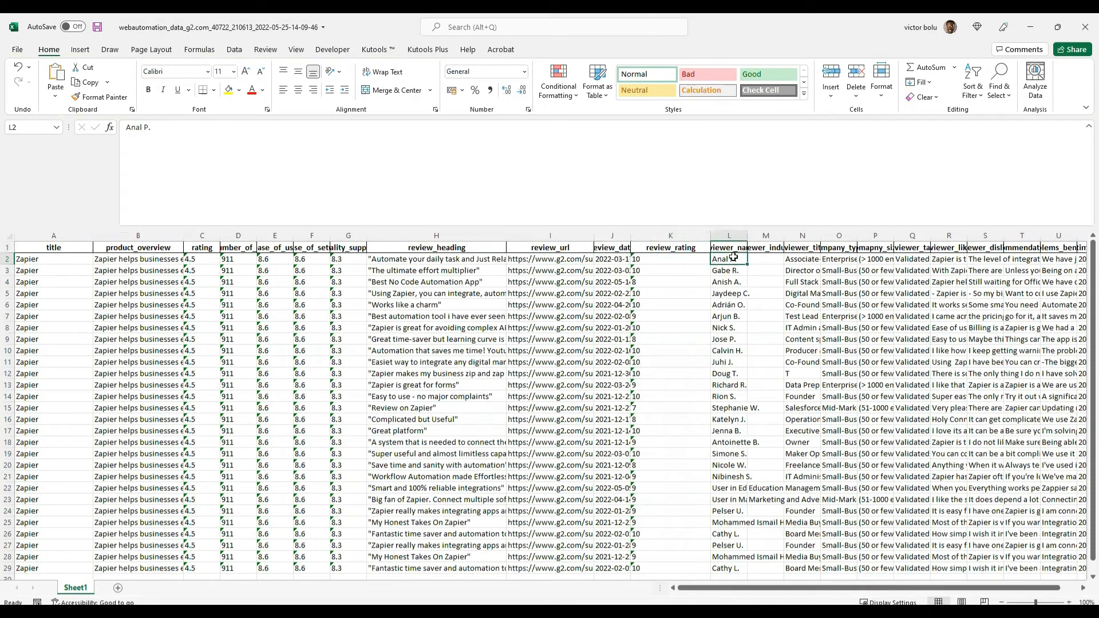
pyautogui.click(802, 247)
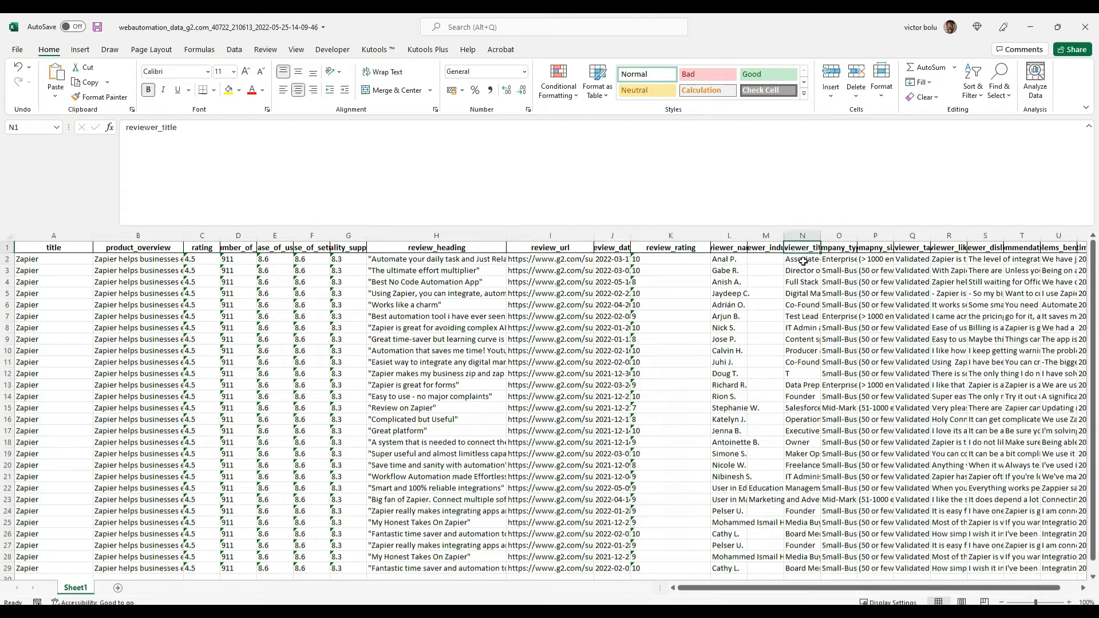
pyautogui.click(802, 258)
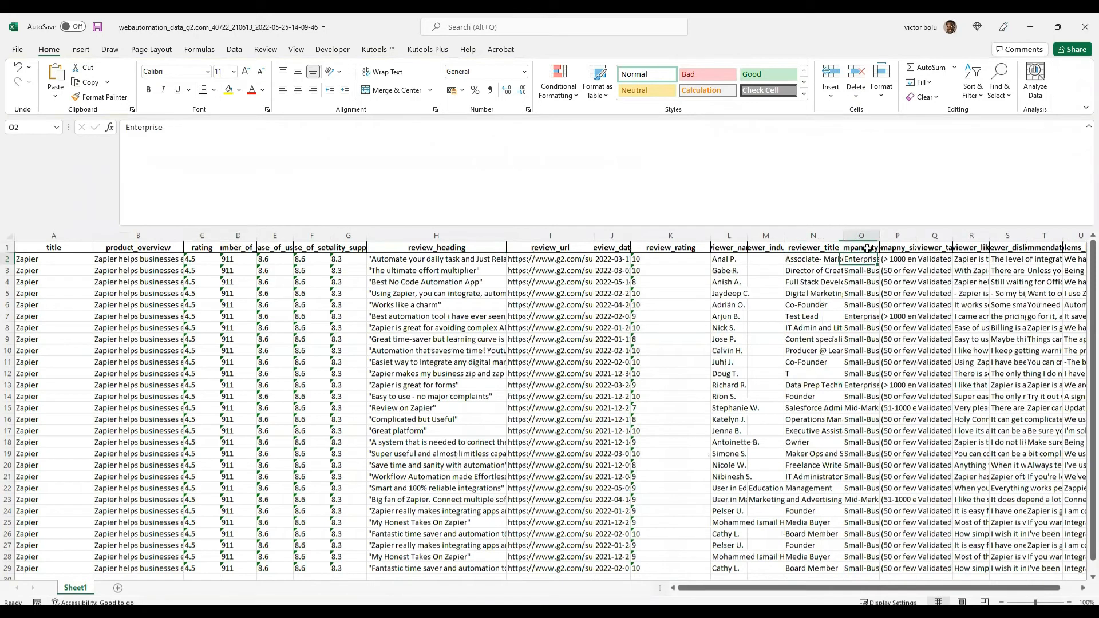
# Step: Review the company_type, reviewer_tags, reviewer_liked, reviewer_disliked and recommendations headers and widen reviewer_title
pyautogui.click(861, 247)
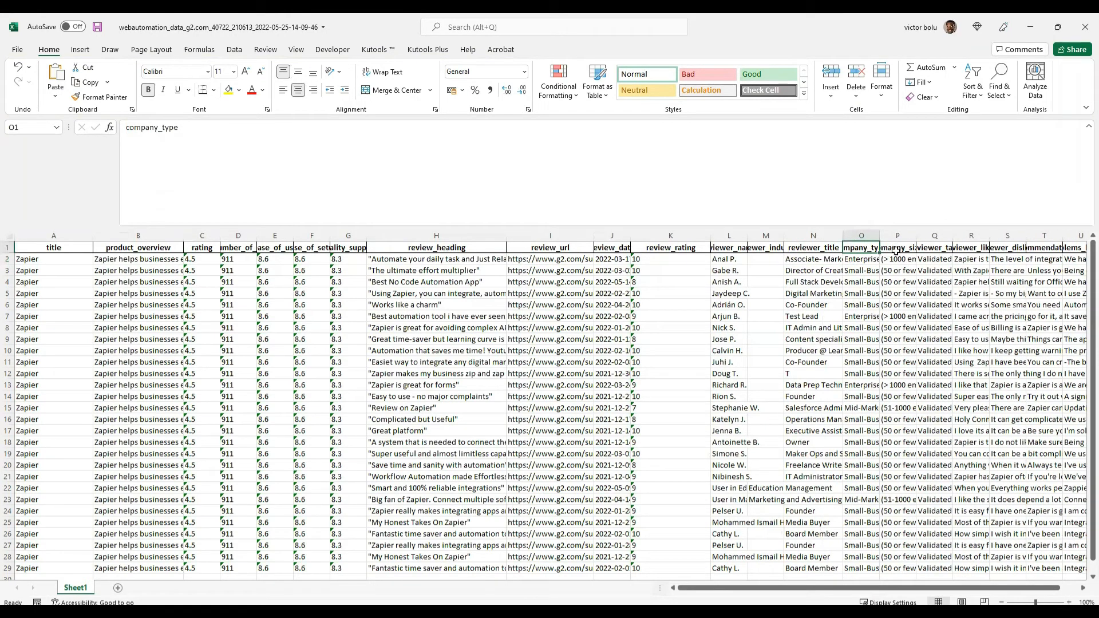
pyautogui.click(935, 247)
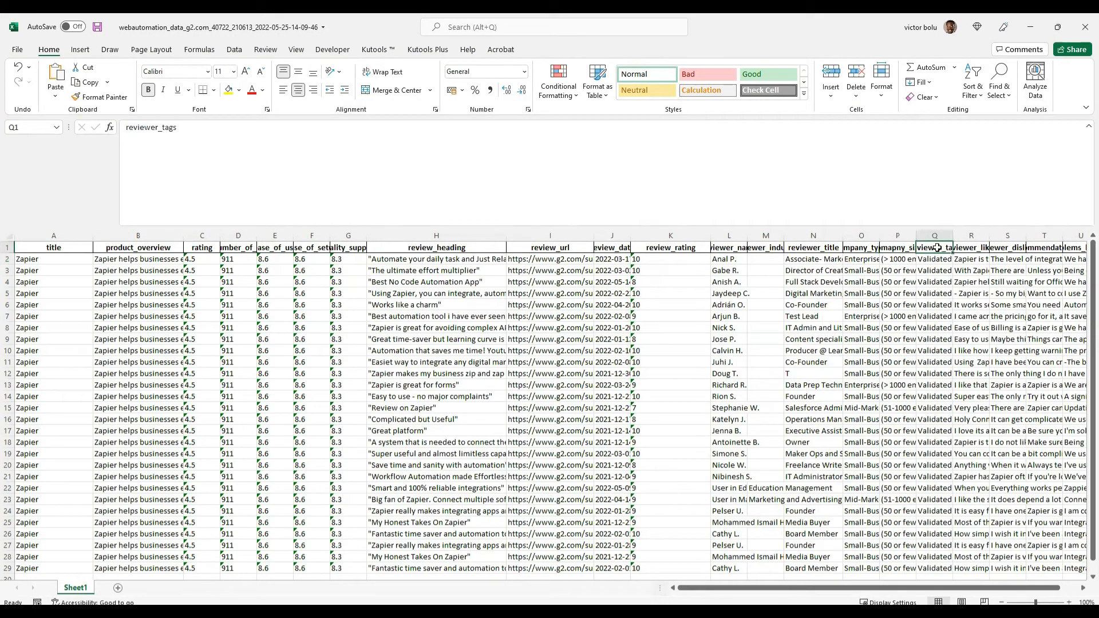
pyautogui.click(972, 247)
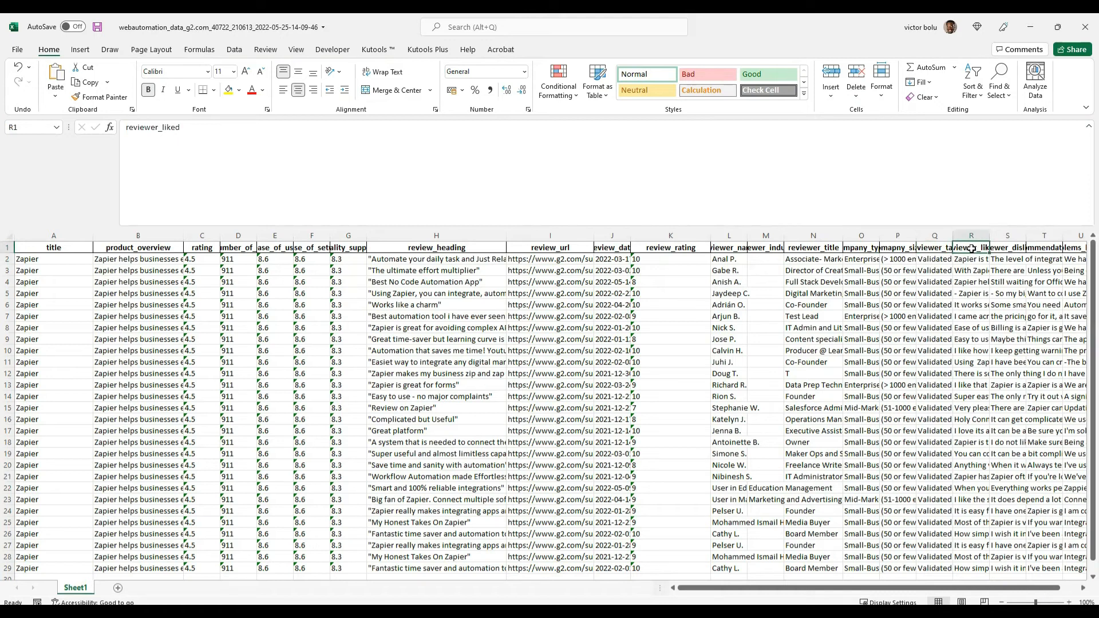
pyautogui.click(1007, 247)
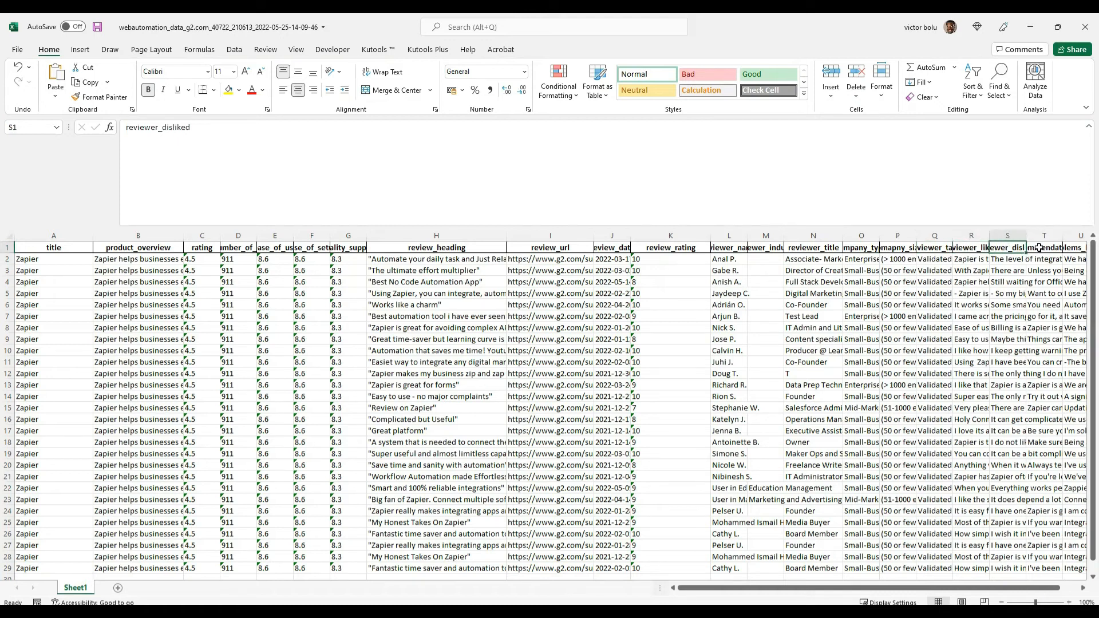
pyautogui.click(1044, 248)
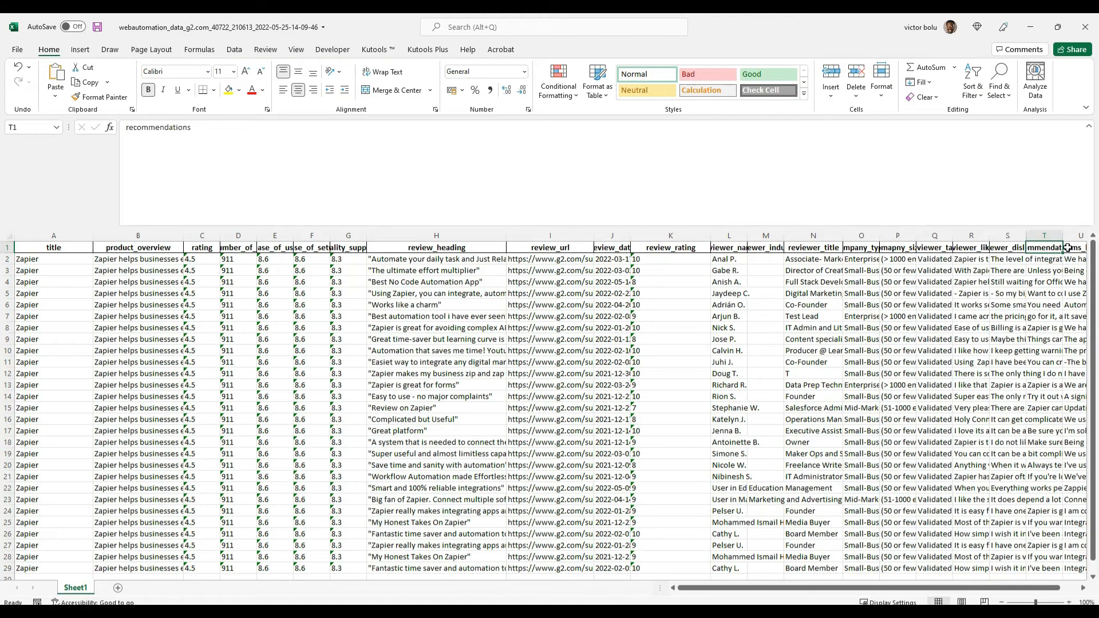
pyautogui.rightClick(1072, 247)
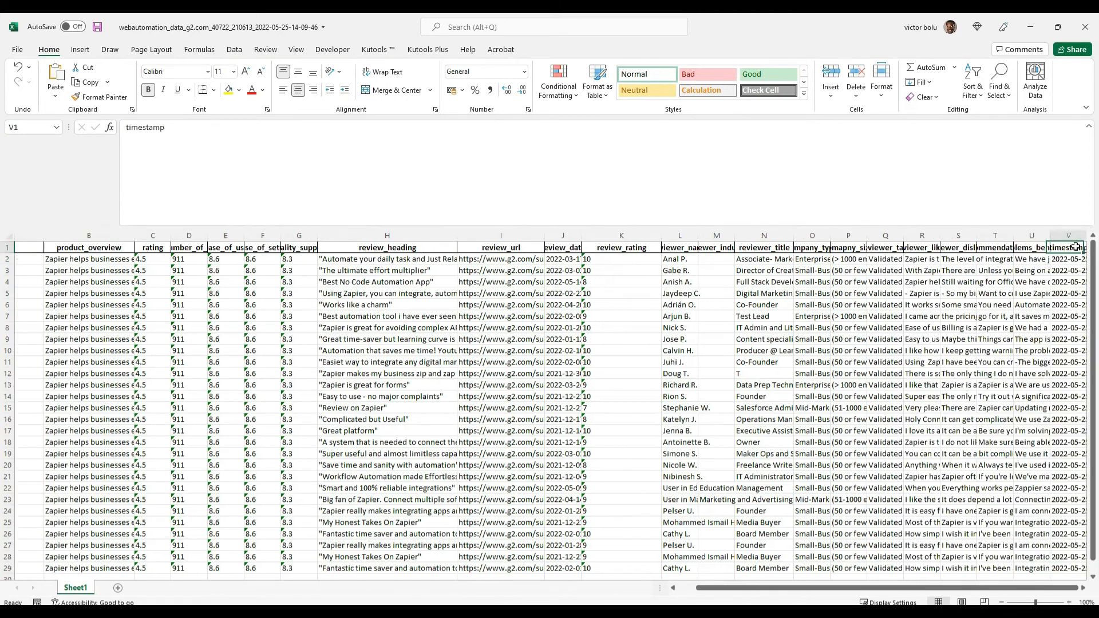
pyautogui.hscroll(3)
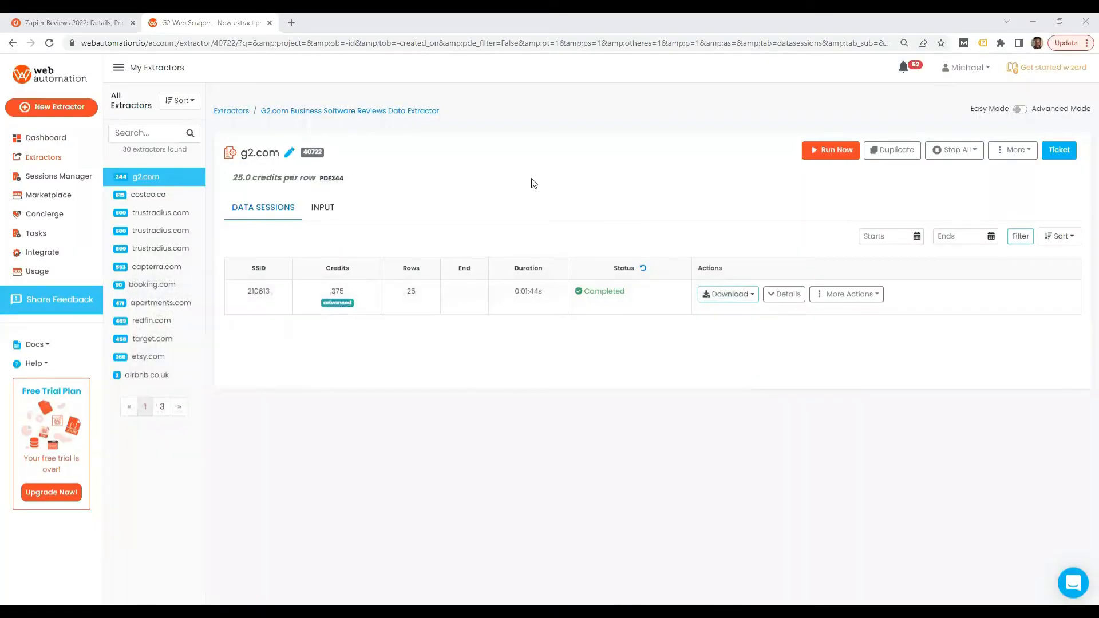
pyautogui.moveTo(652, 312)
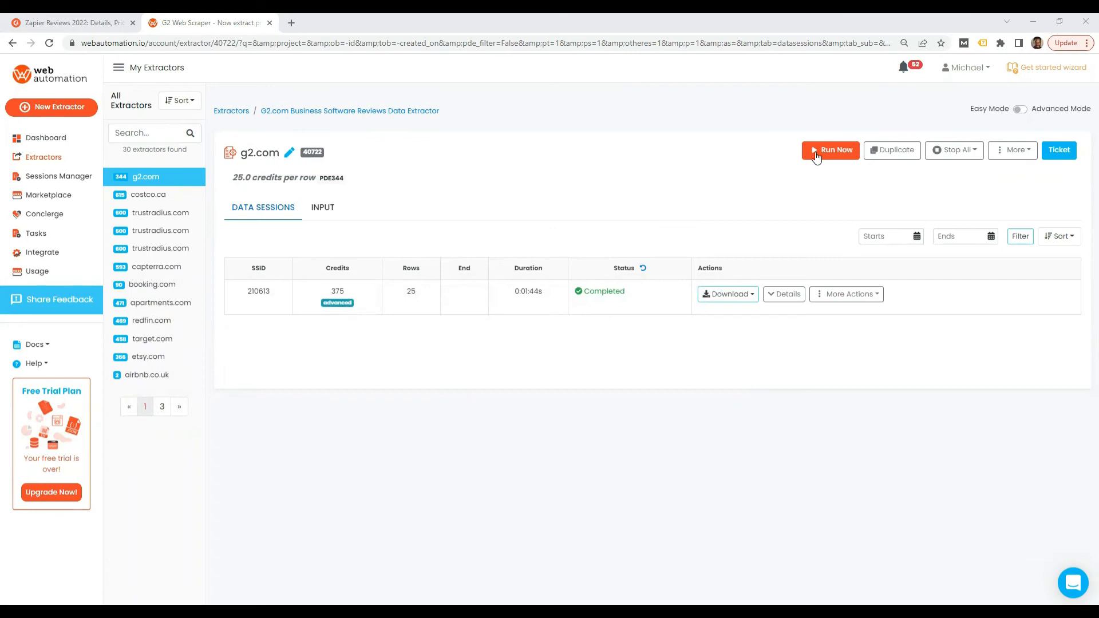
pyautogui.moveTo(836, 153)
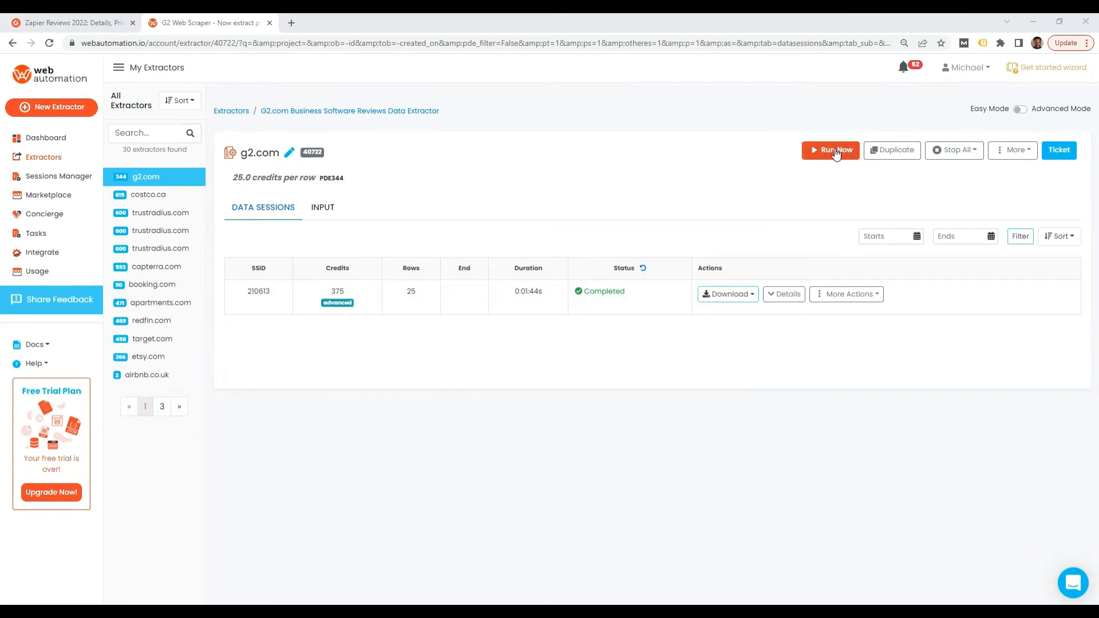
pyautogui.moveTo(343, 230)
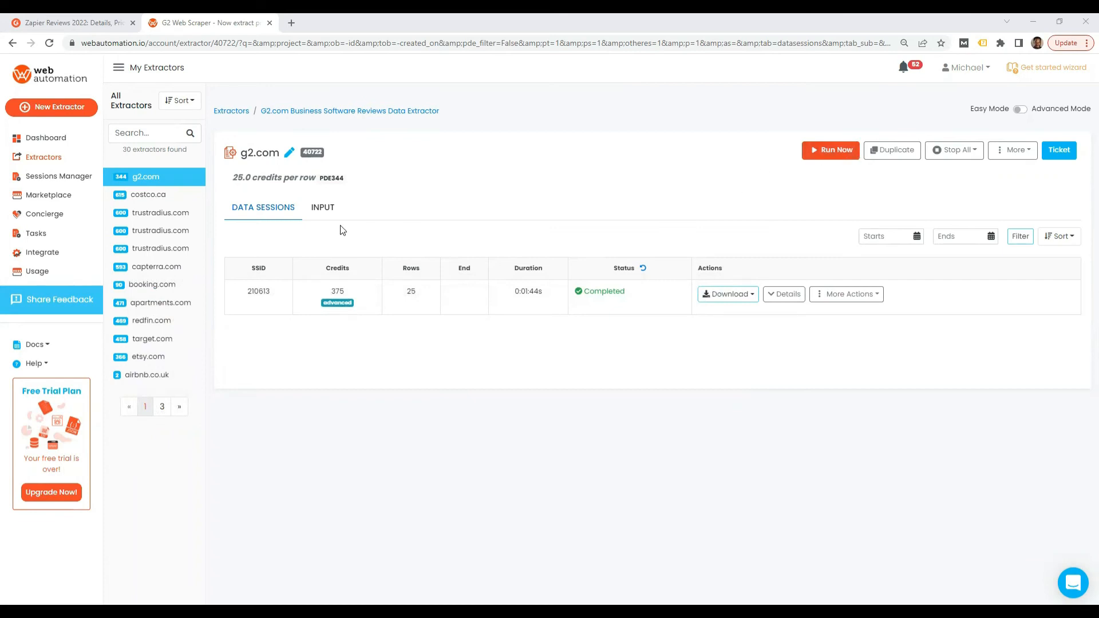
# Step: Switch the g2.com extractor from data sessions to its INPUT settings
pyautogui.click(322, 208)
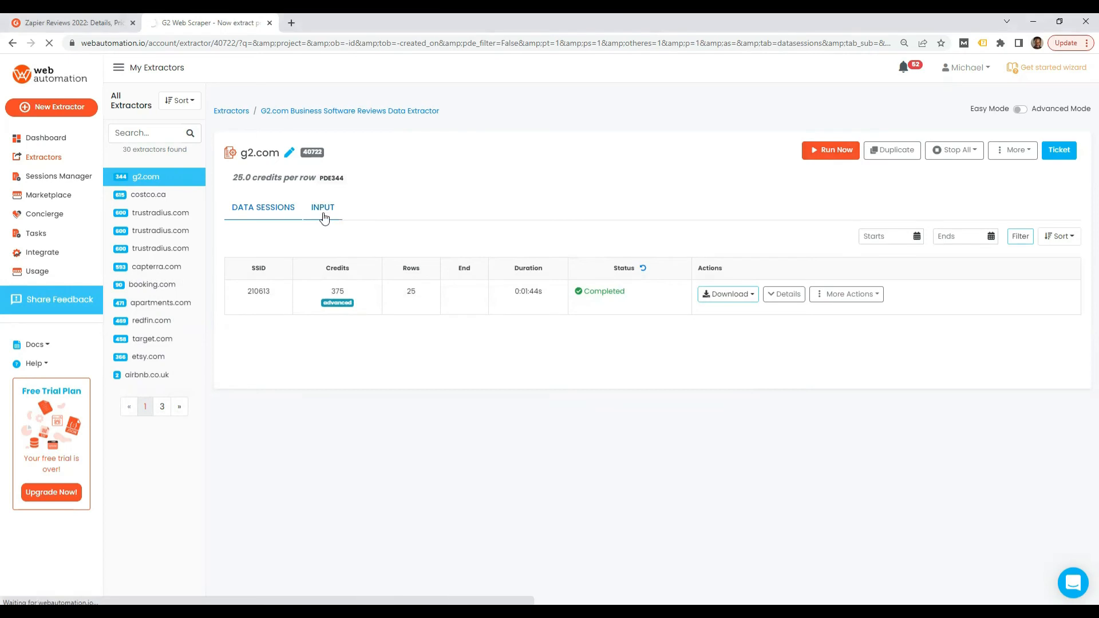
# Step: Check the INPUT starter link and row limit, return to data sessions and show the extra options list
pyautogui.click(323, 208)
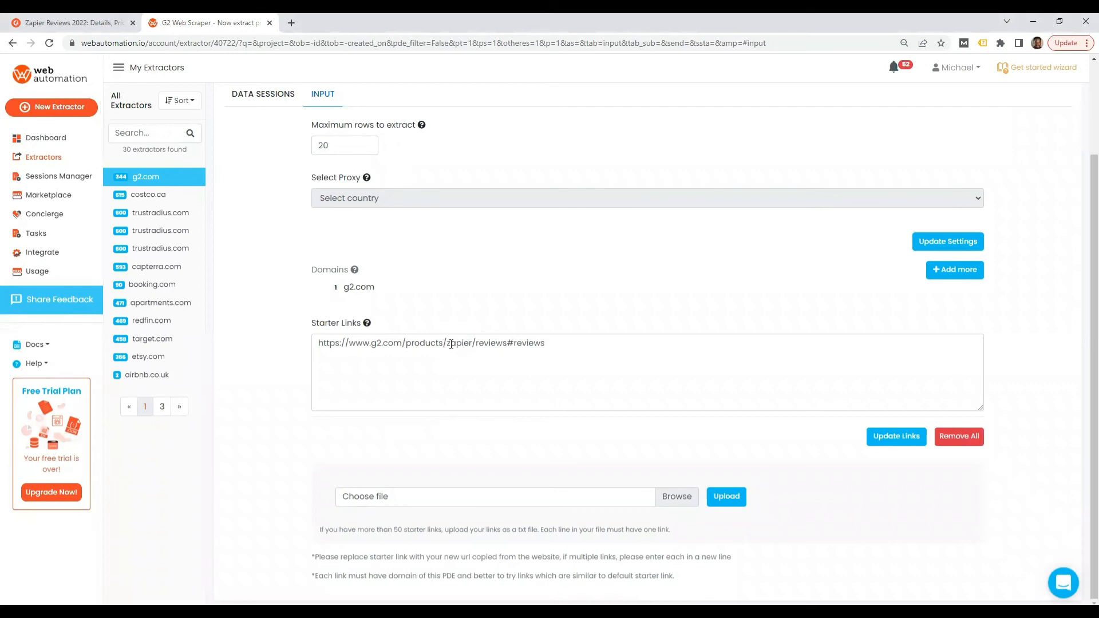
pyautogui.scroll(3)
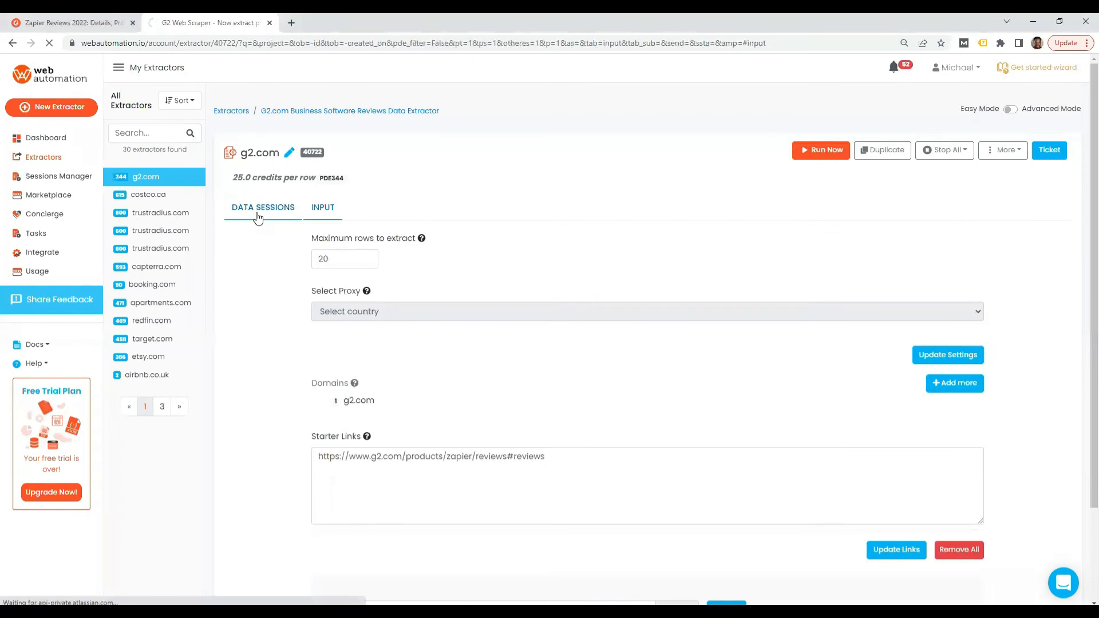
pyautogui.click(263, 207)
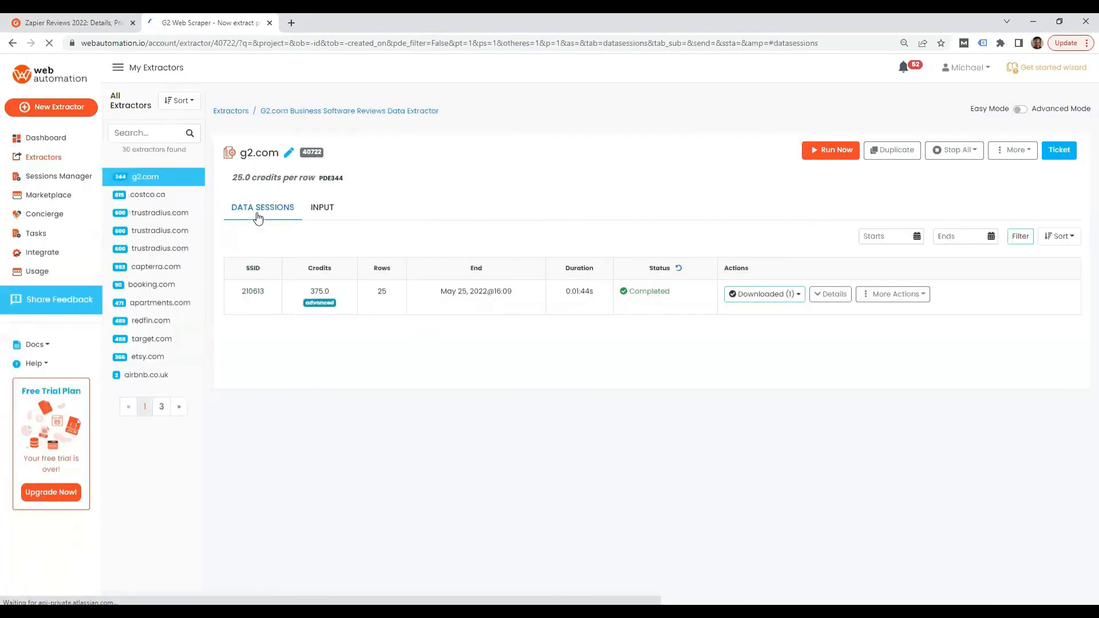
pyautogui.click(892, 294)
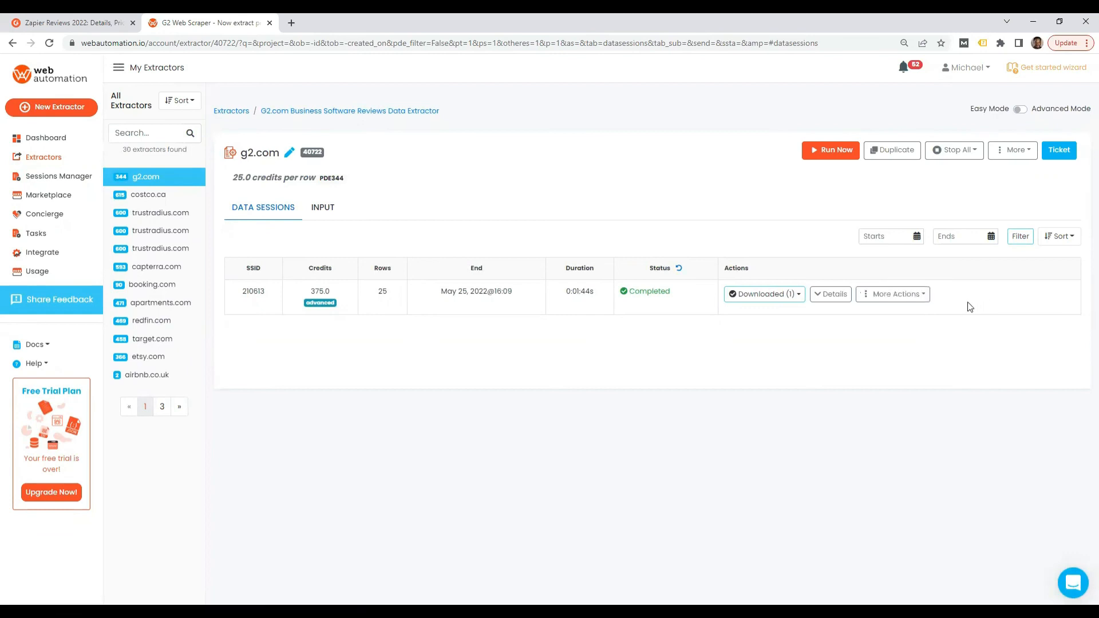
pyautogui.click(1013, 149)
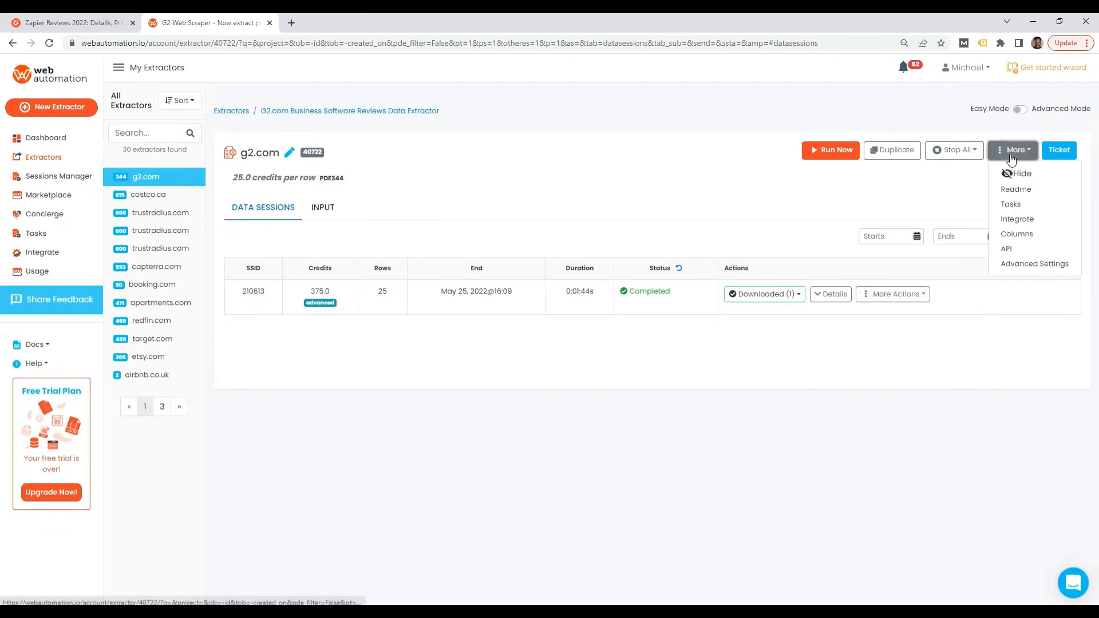
pyautogui.moveTo(1017, 218)
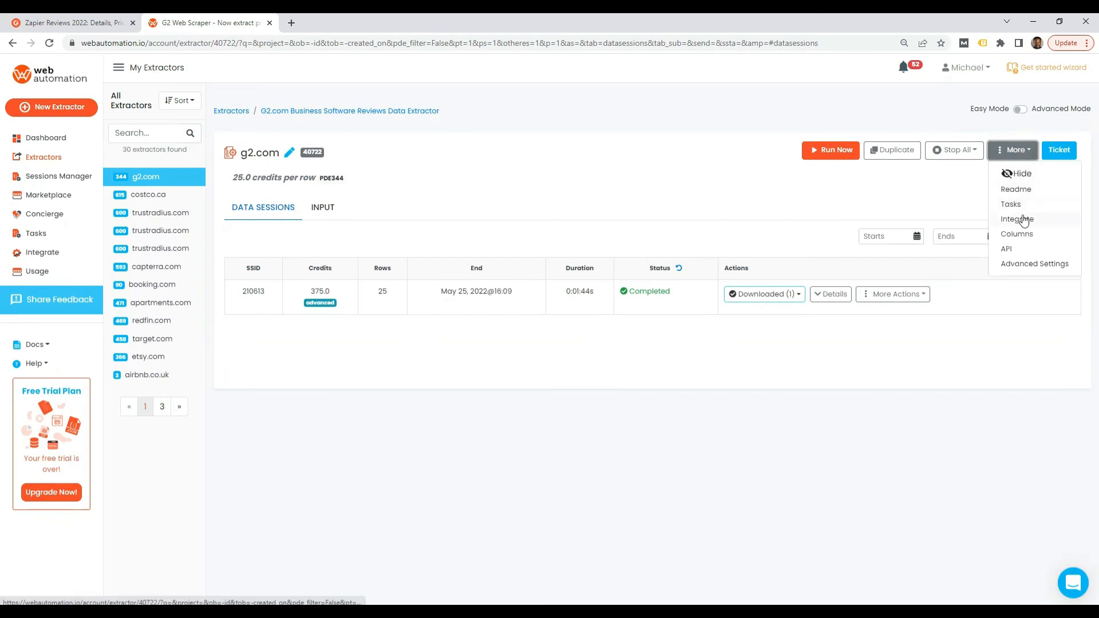
pyautogui.moveTo(1053, 213)
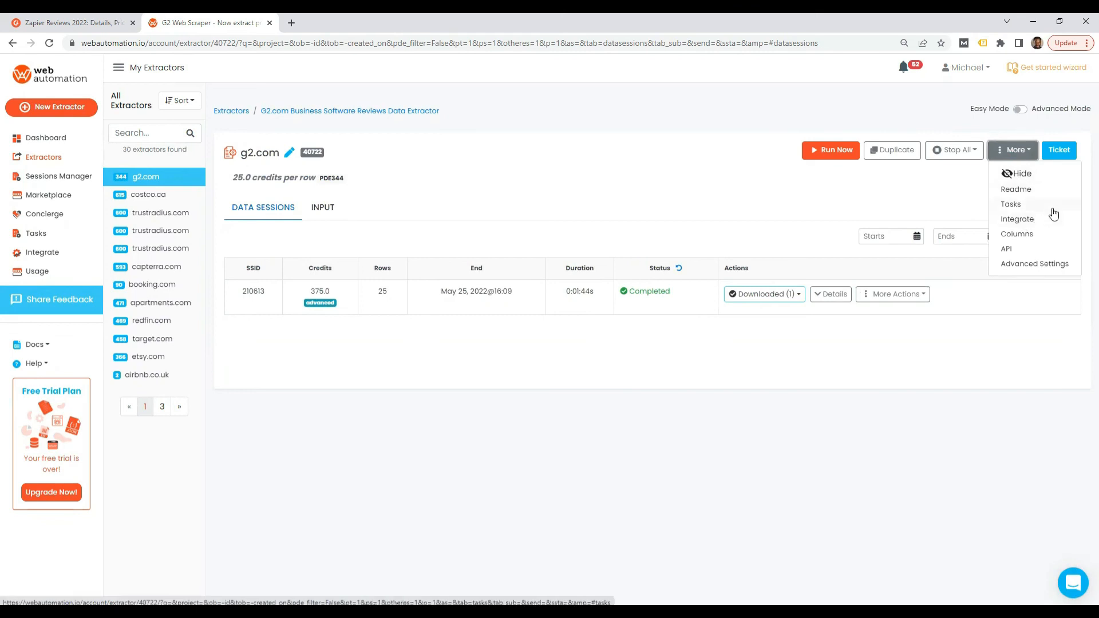
pyautogui.moveTo(1016, 218)
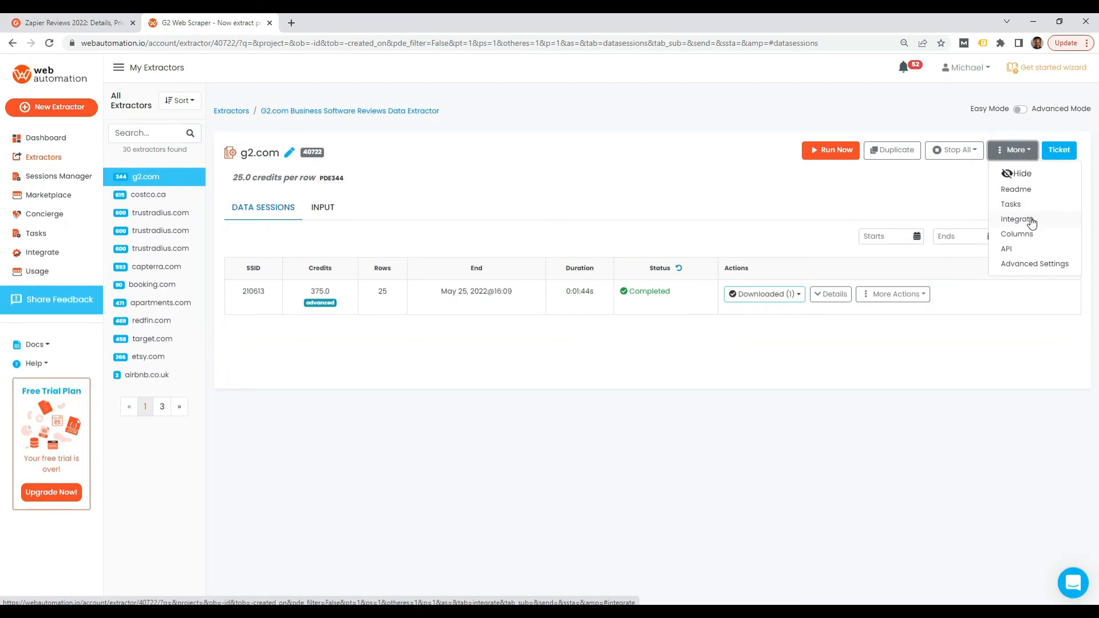
pyautogui.moveTo(922, 212)
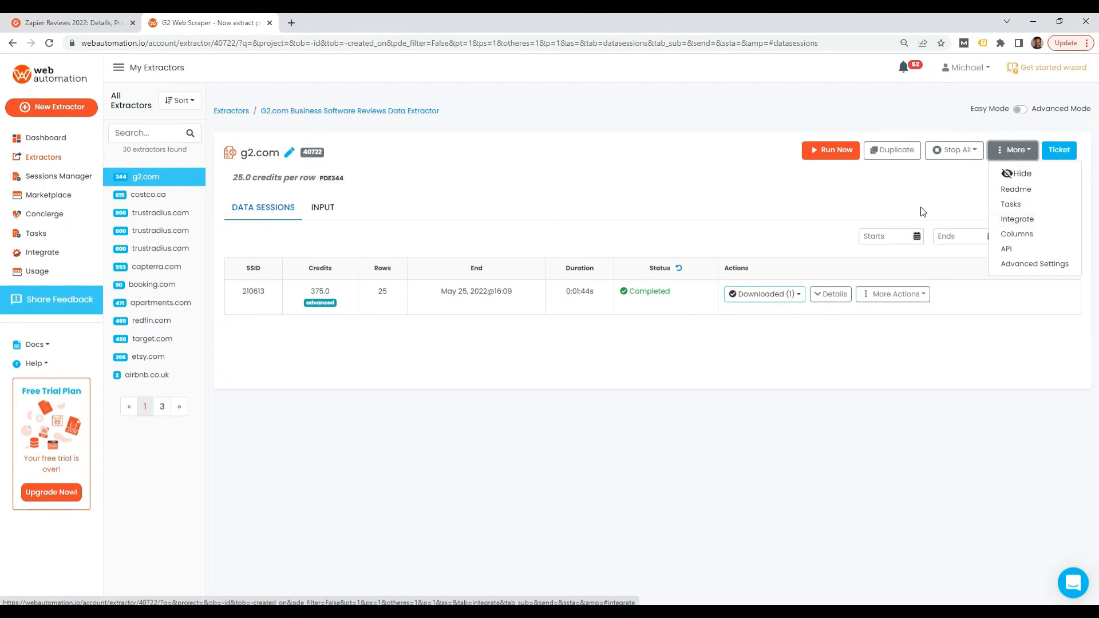
# Step: Dismiss the More options list, leaving the downloaded 25-row session on the data sessions page
pyautogui.click(816, 204)
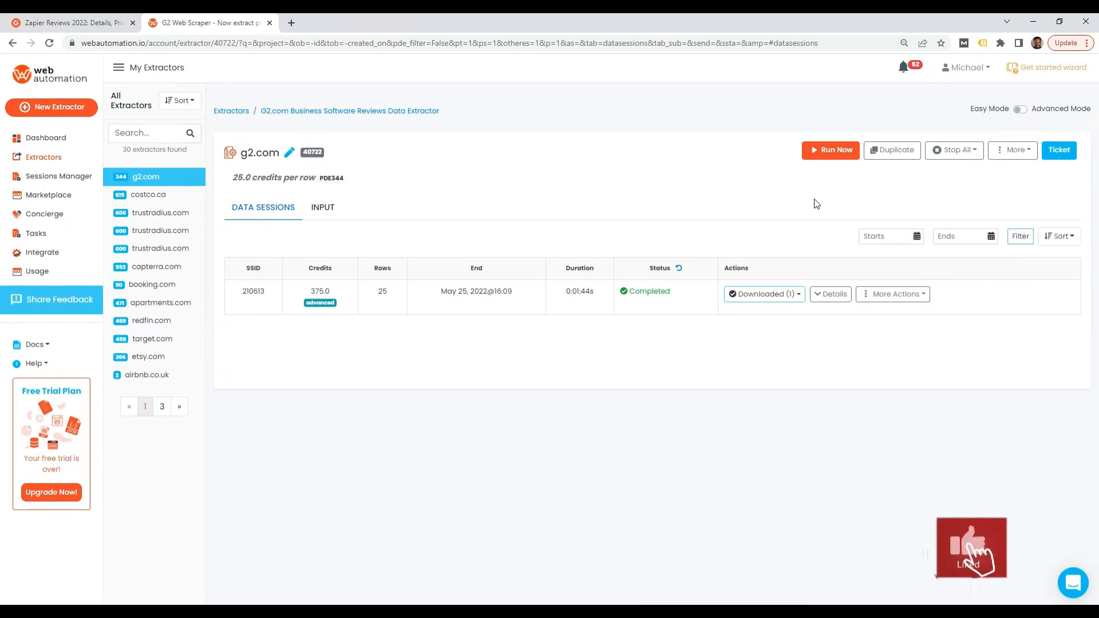